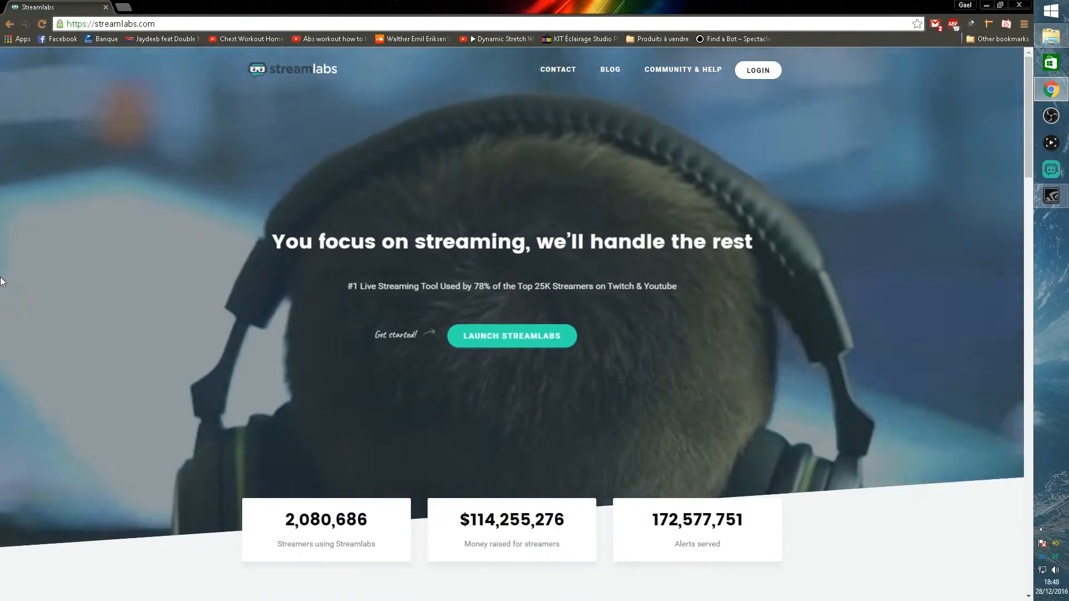
pyautogui.moveTo(736, 75)
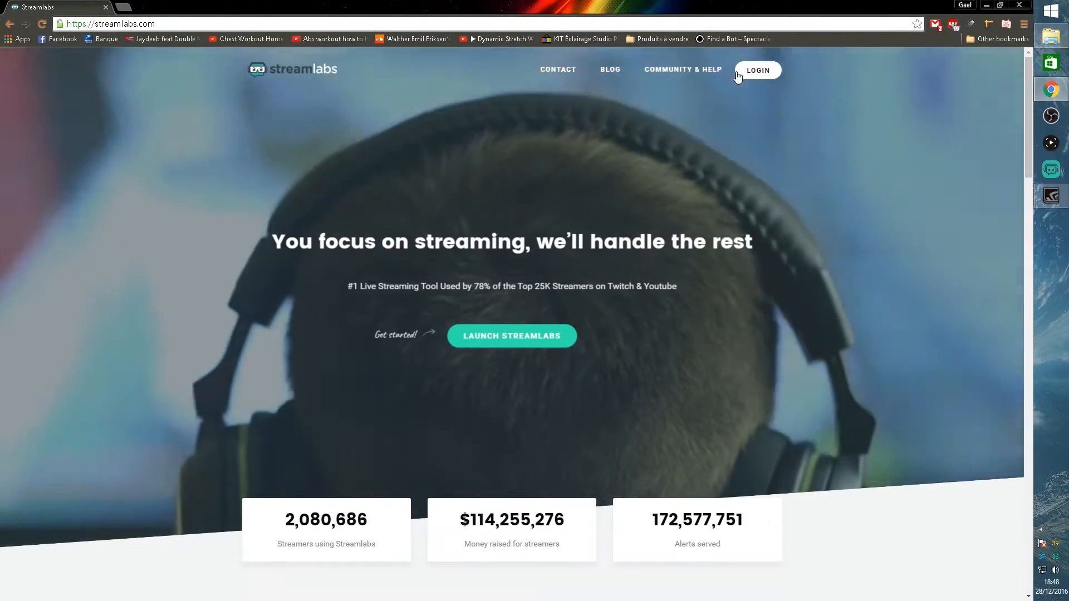
# Log in to Streamlabs using the Twitch account.
pyautogui.click(757, 69)
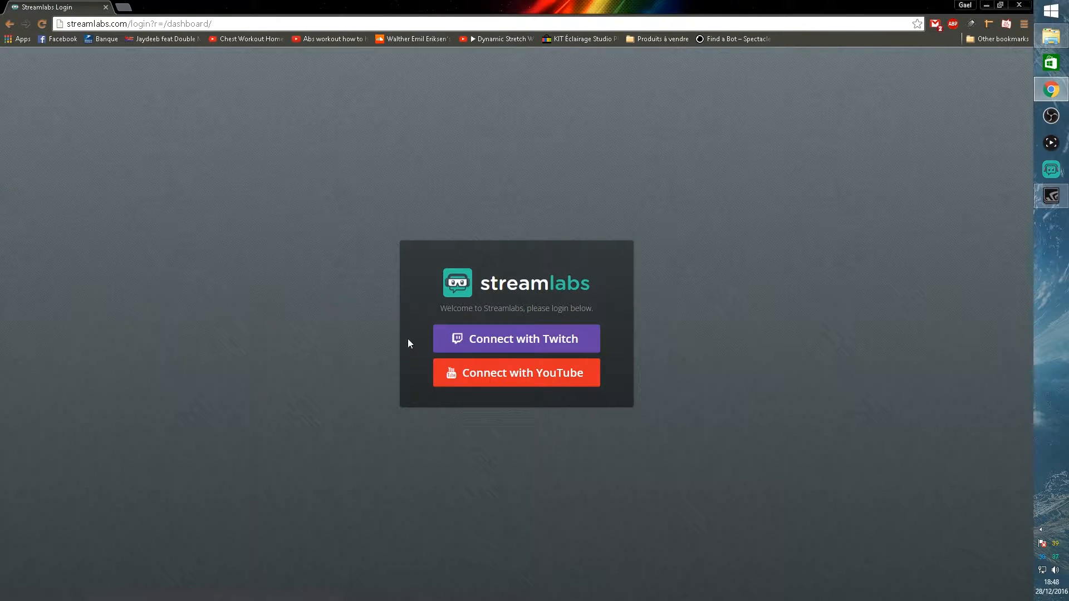
pyautogui.click(516, 339)
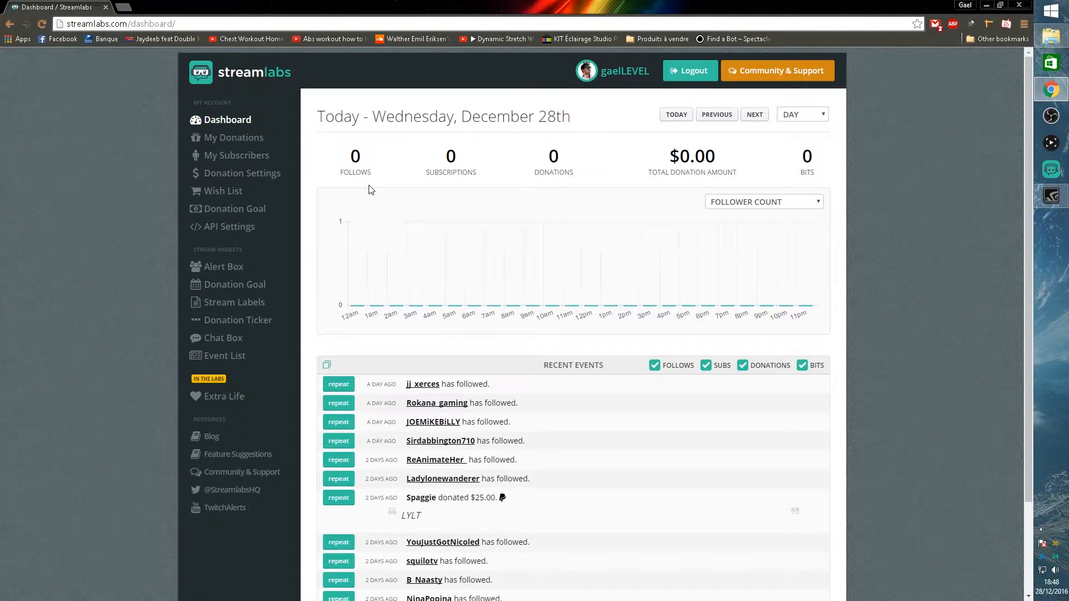
pyautogui.moveTo(57, 201)
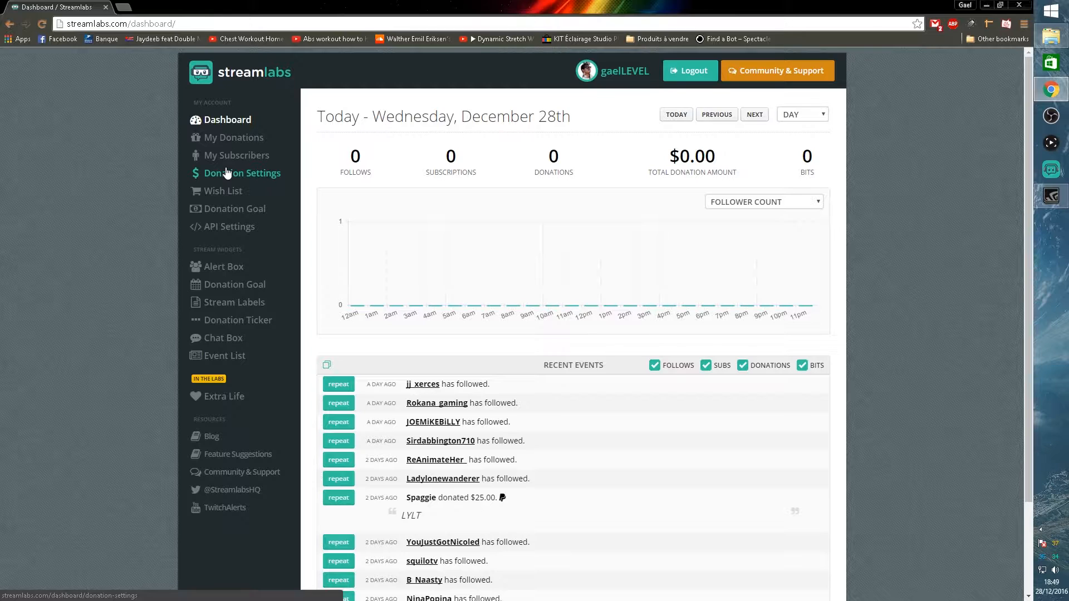
# On Donation Settings, start disconnecting PayPal but cancel so it stays connected.
pyautogui.click(243, 172)
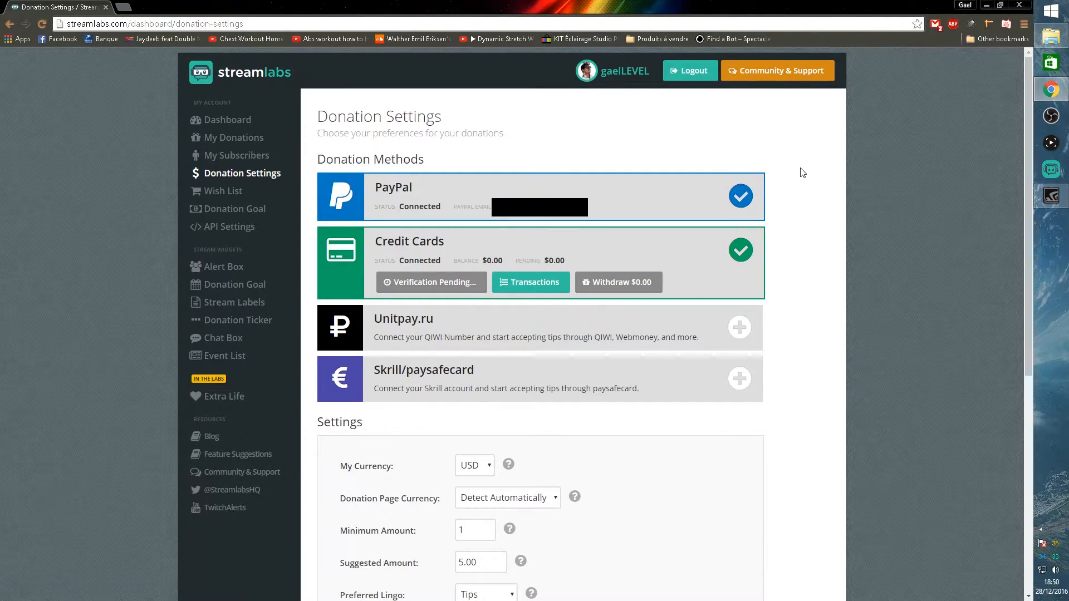
pyautogui.click(741, 196)
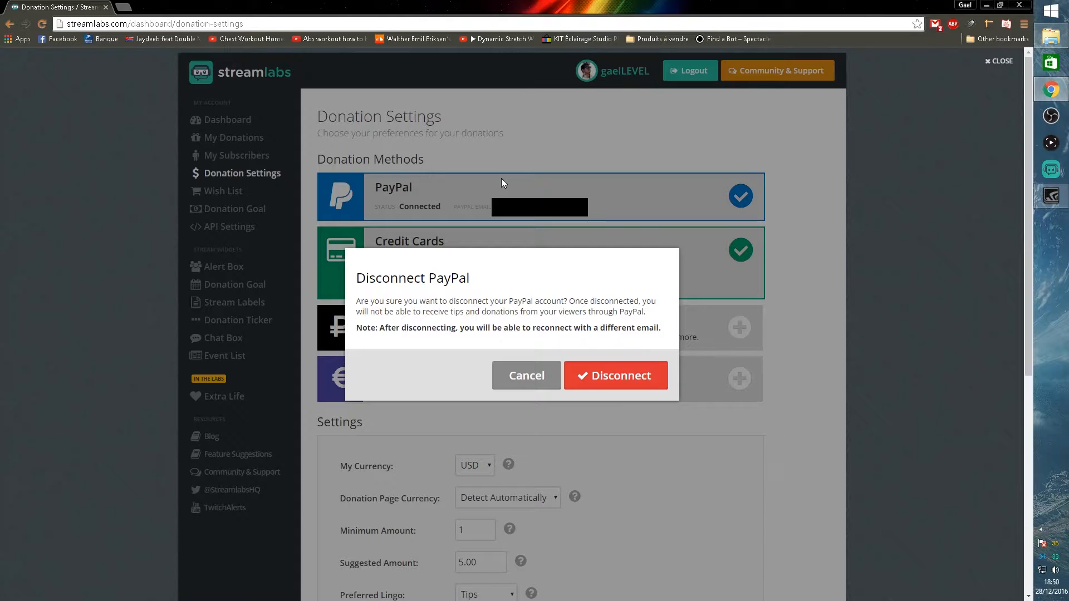
pyautogui.moveTo(527, 374)
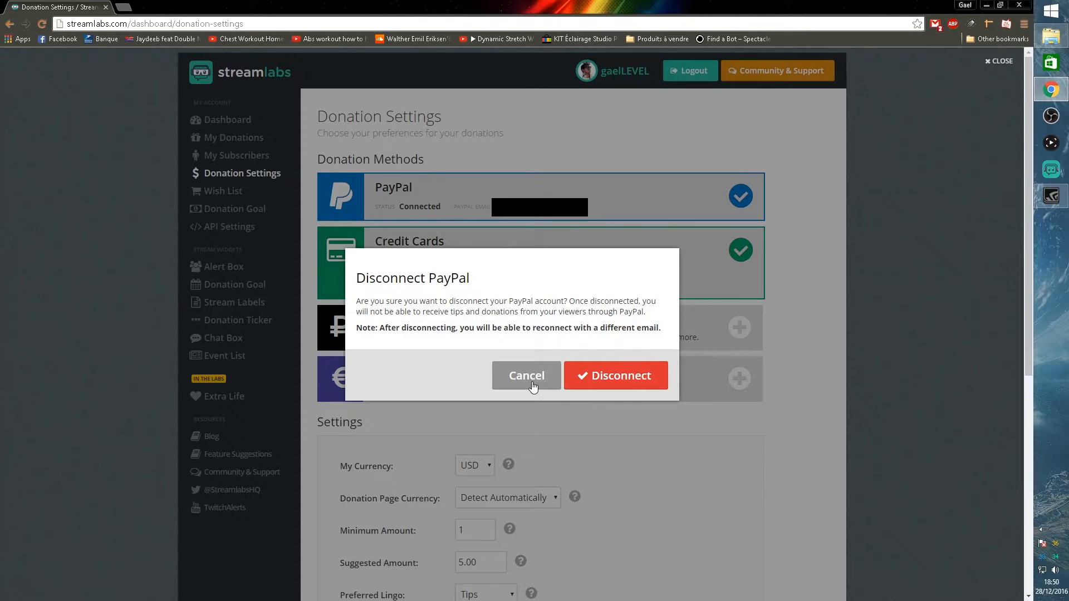
pyautogui.click(526, 375)
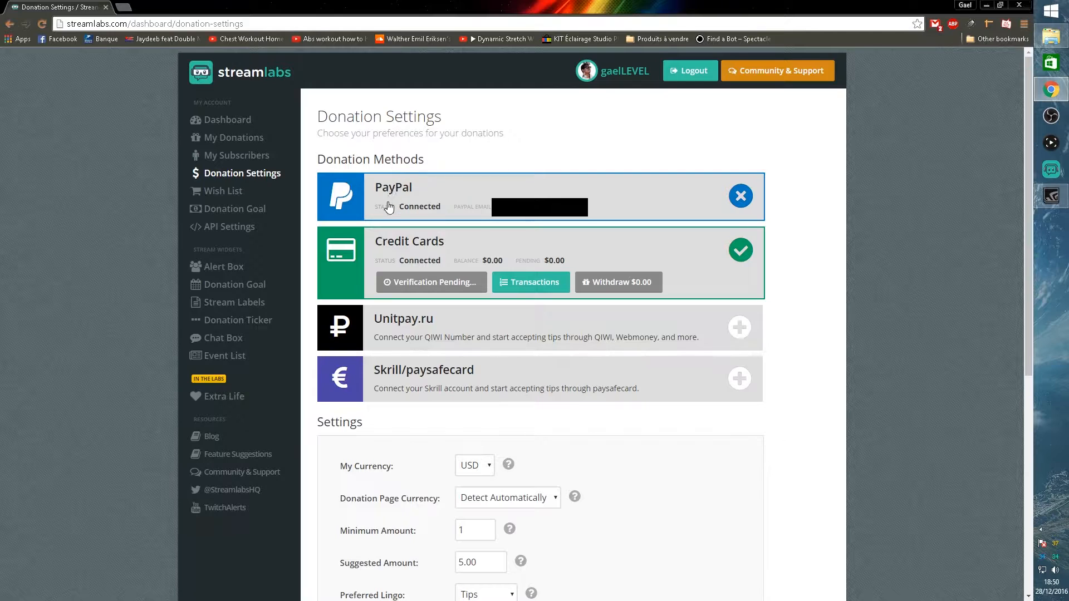
pyautogui.moveTo(467, 215)
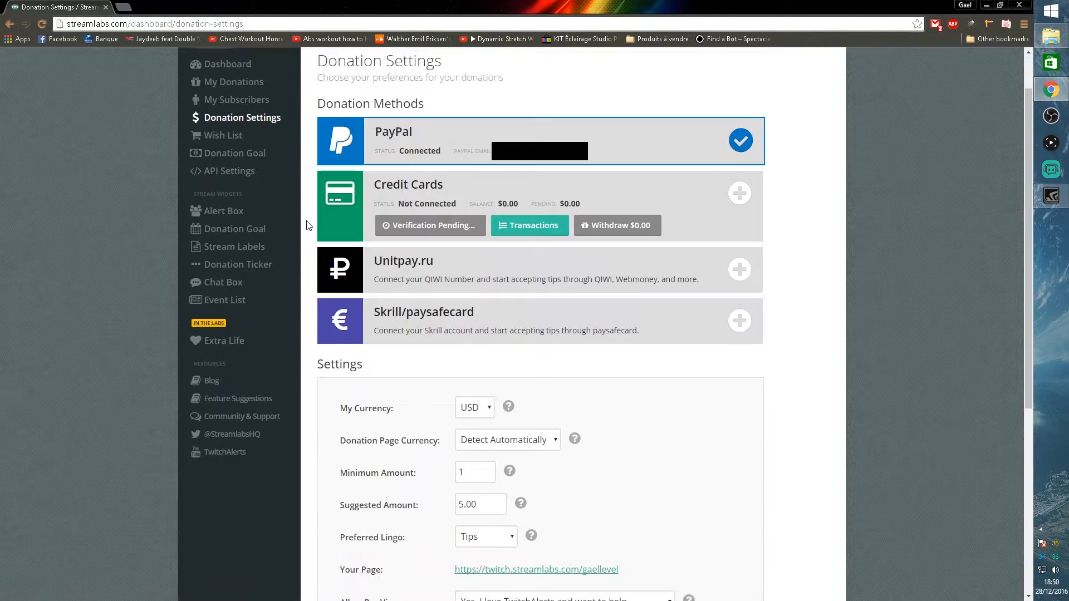
pyautogui.scroll(-3)
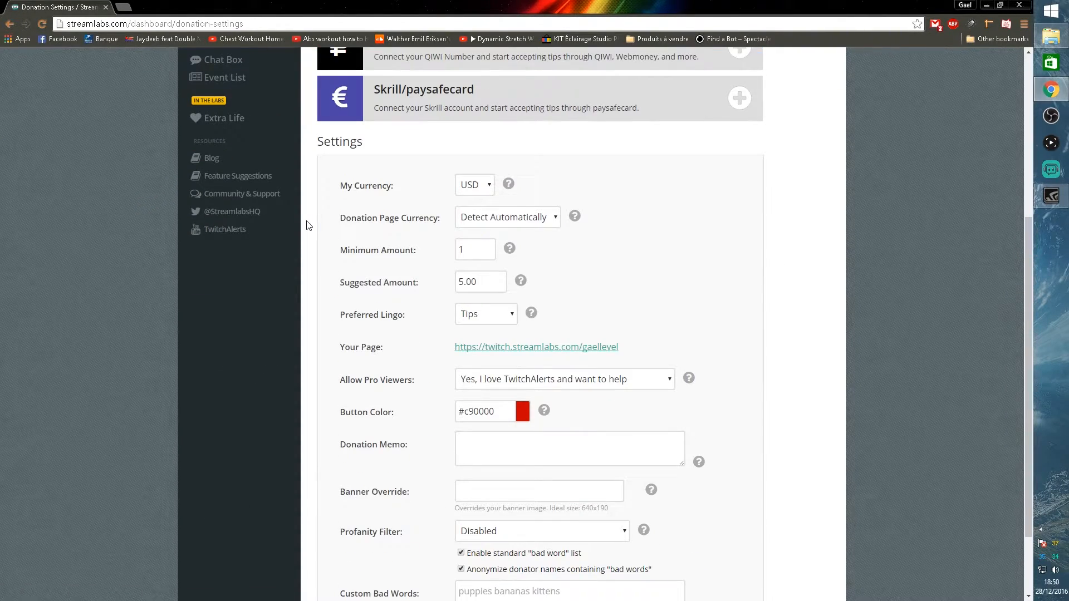
pyautogui.moveTo(322, 229)
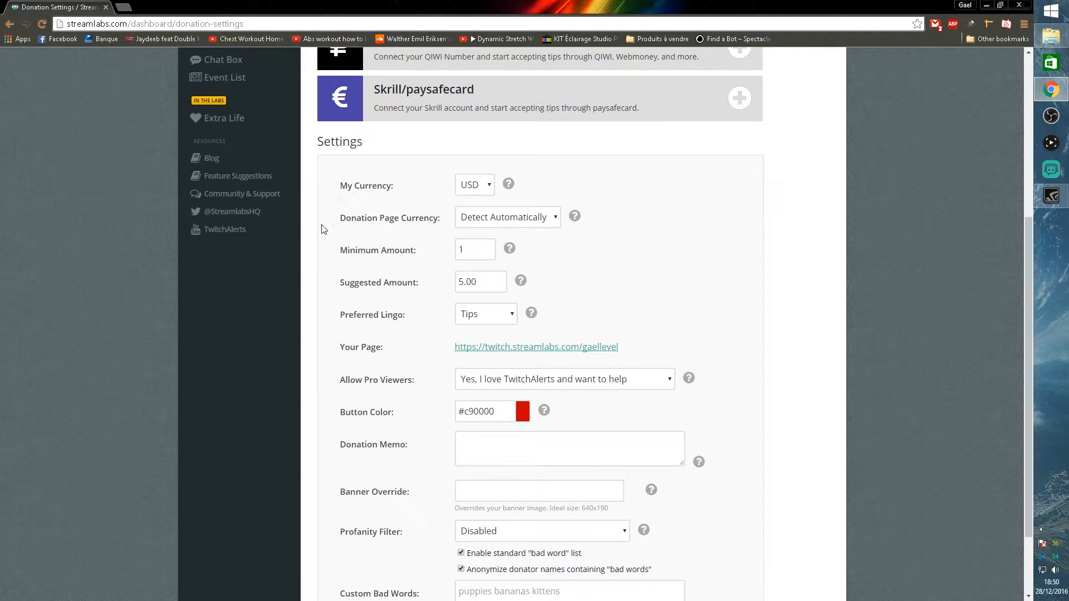
pyautogui.moveTo(373, 290)
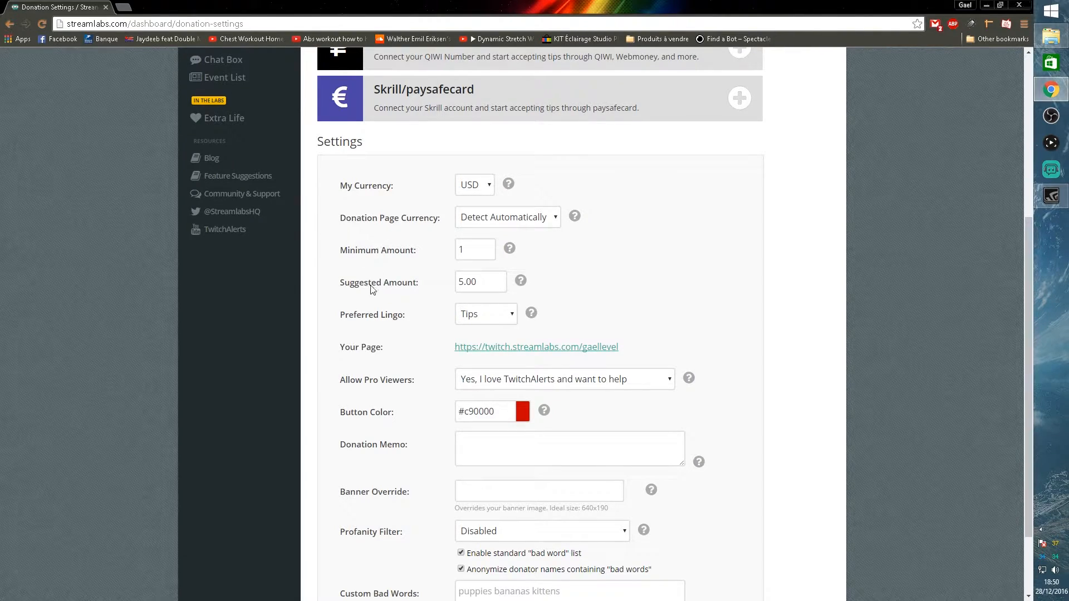
pyautogui.moveTo(537, 350)
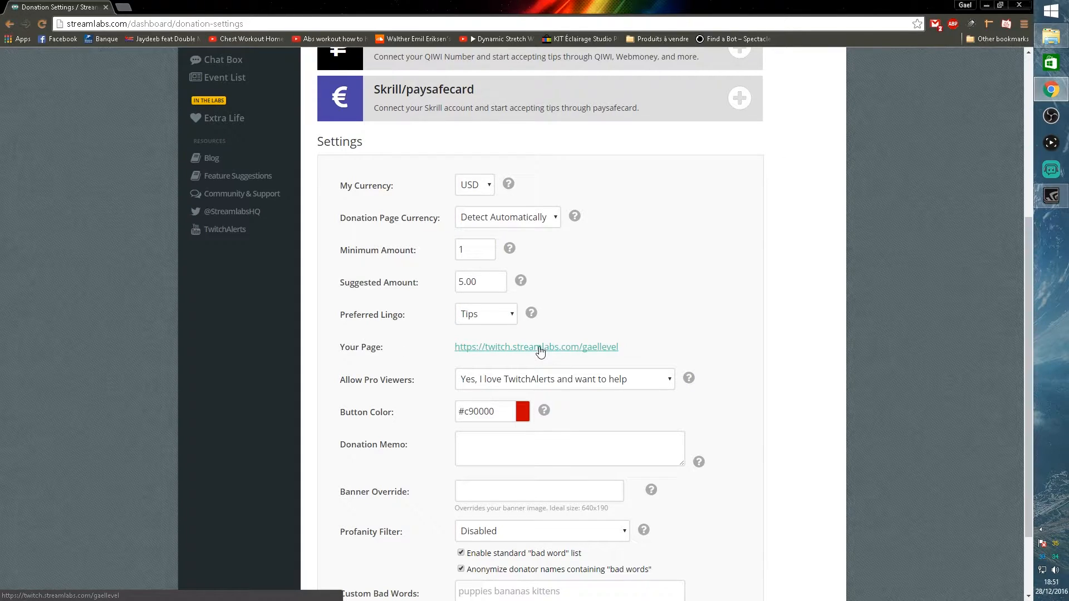
pyautogui.click(536, 347)
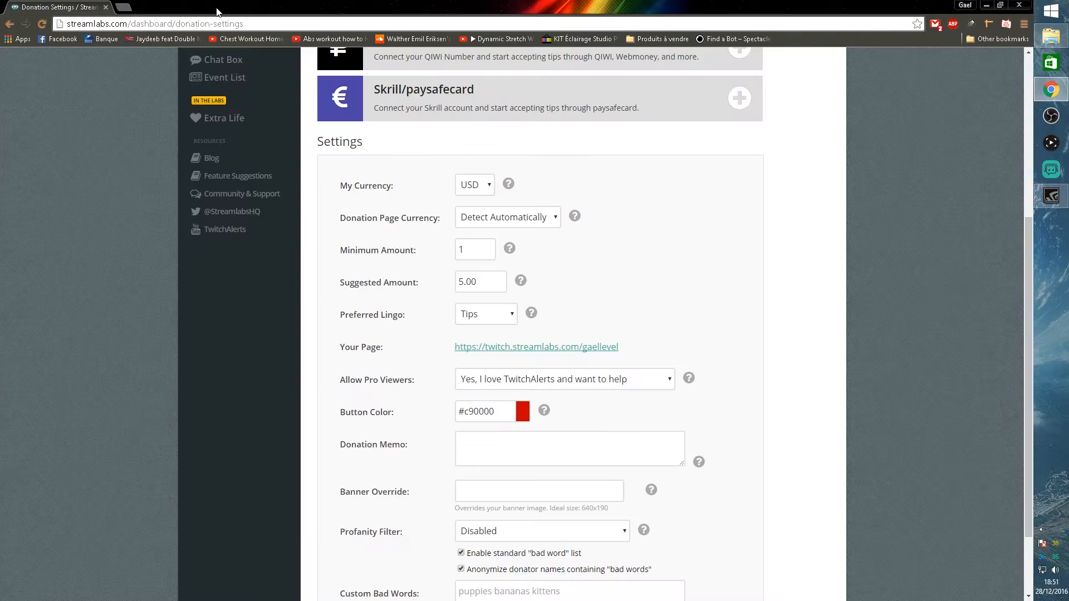
pyautogui.scroll(-3)
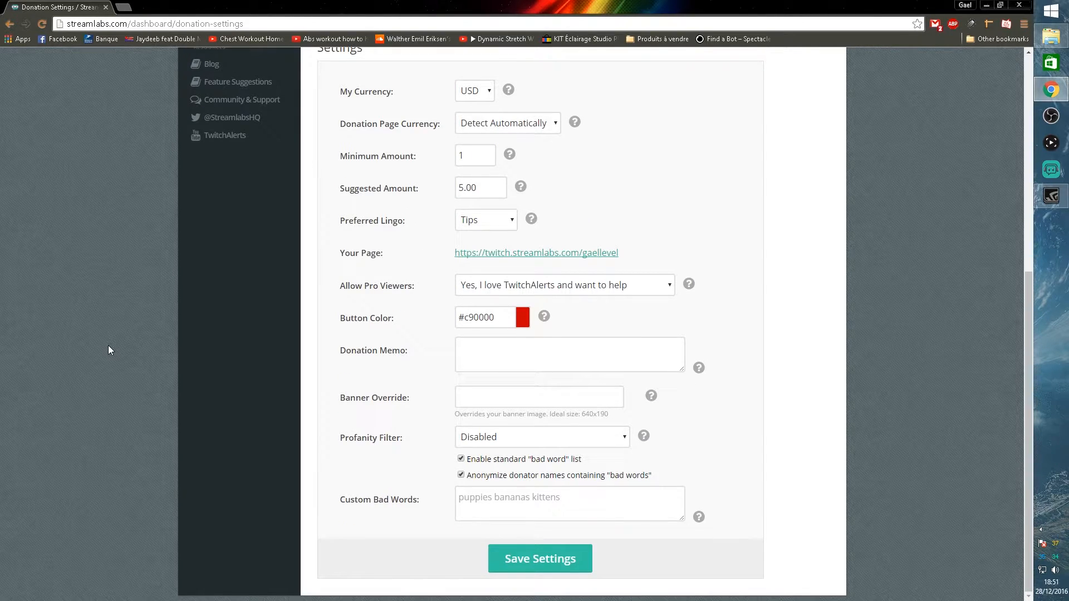
pyautogui.scroll(3)
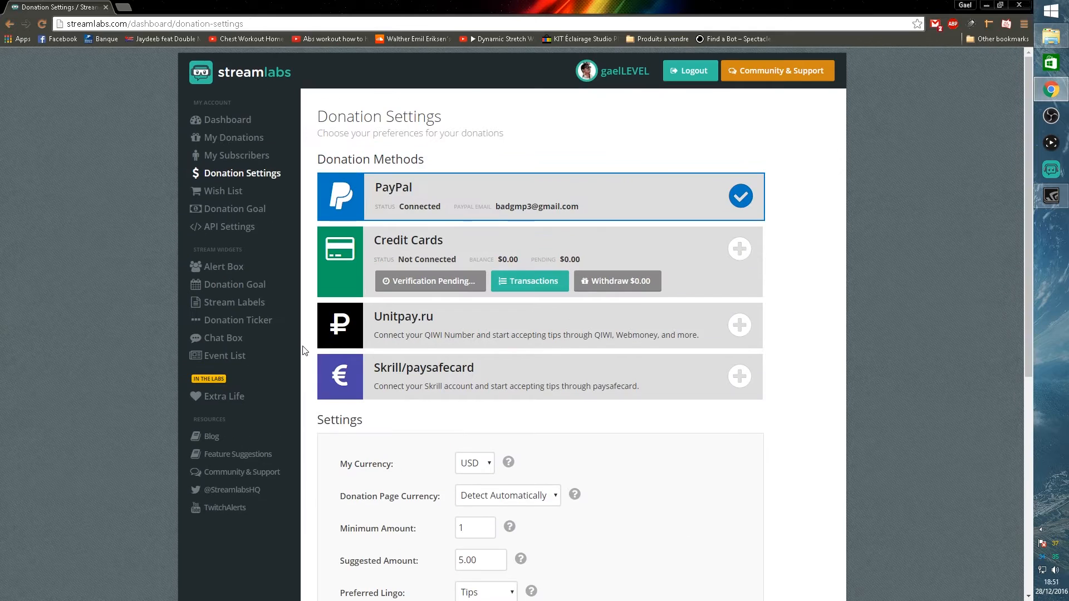
pyautogui.moveTo(138, 116)
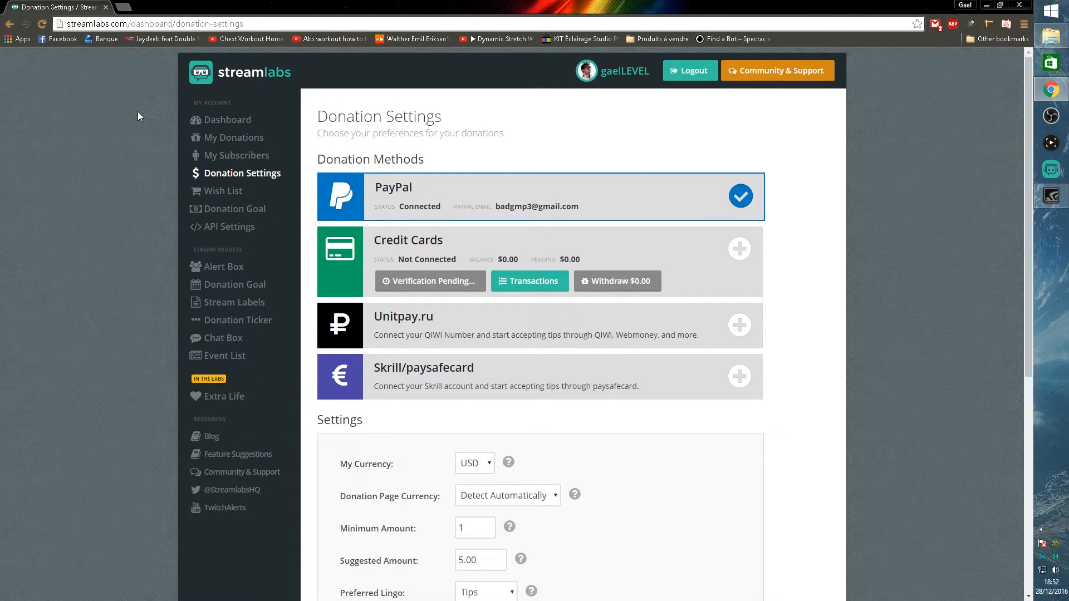
pyautogui.moveTo(213, 234)
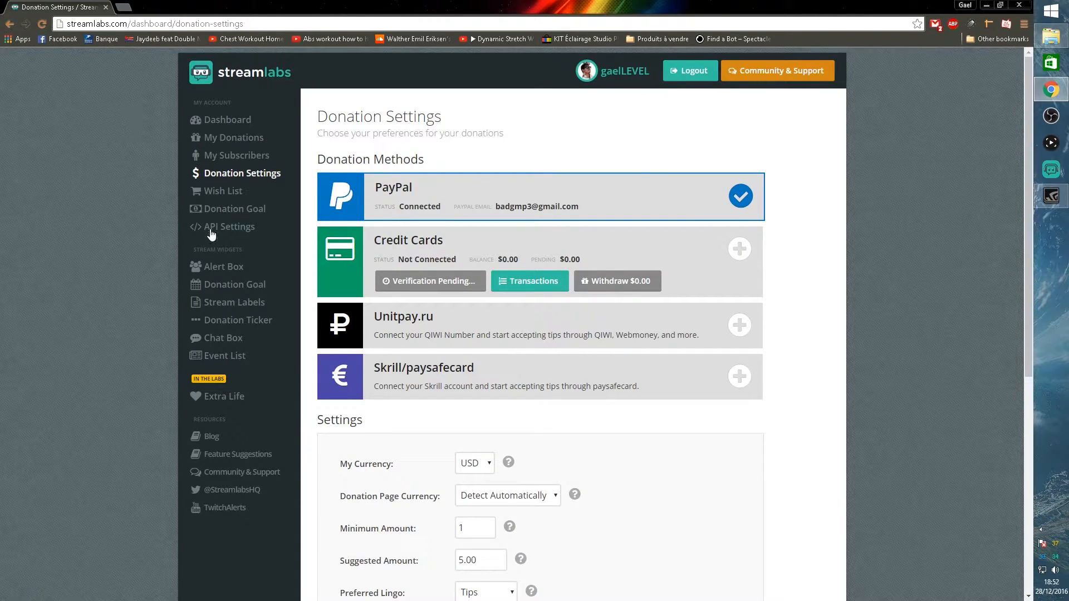
# Open the Alert Box widget and launch its widget URL in a separate browser window.
pyautogui.click(224, 266)
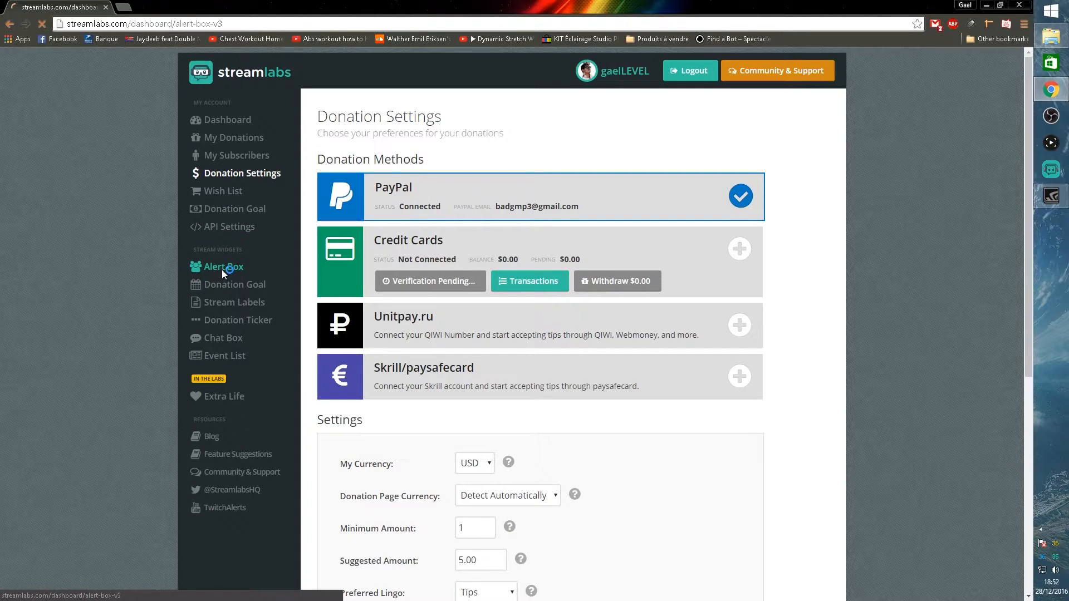
pyautogui.click(224, 267)
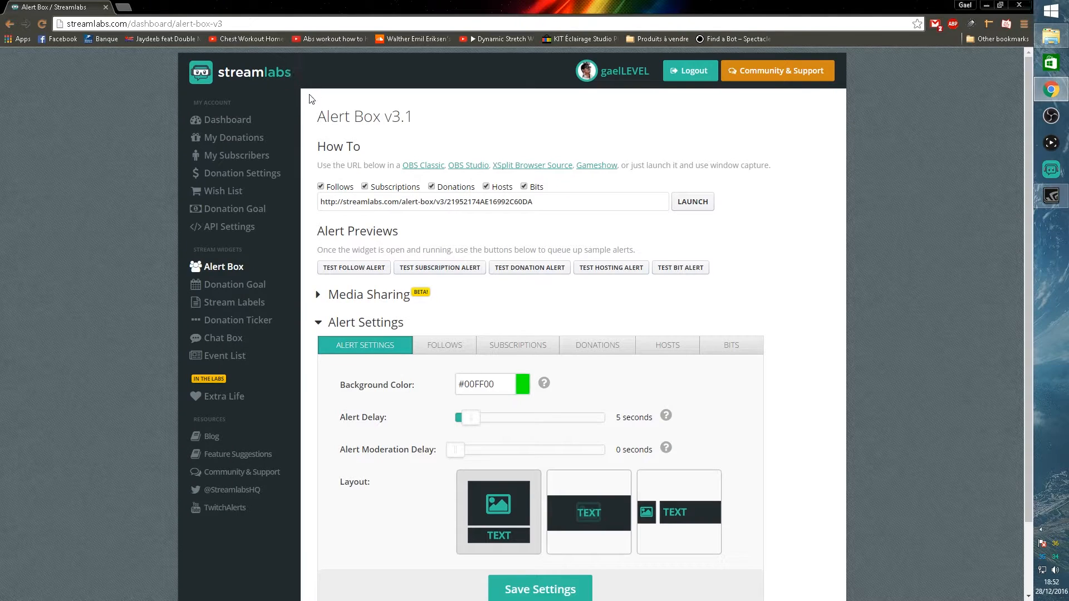
pyautogui.click(692, 201)
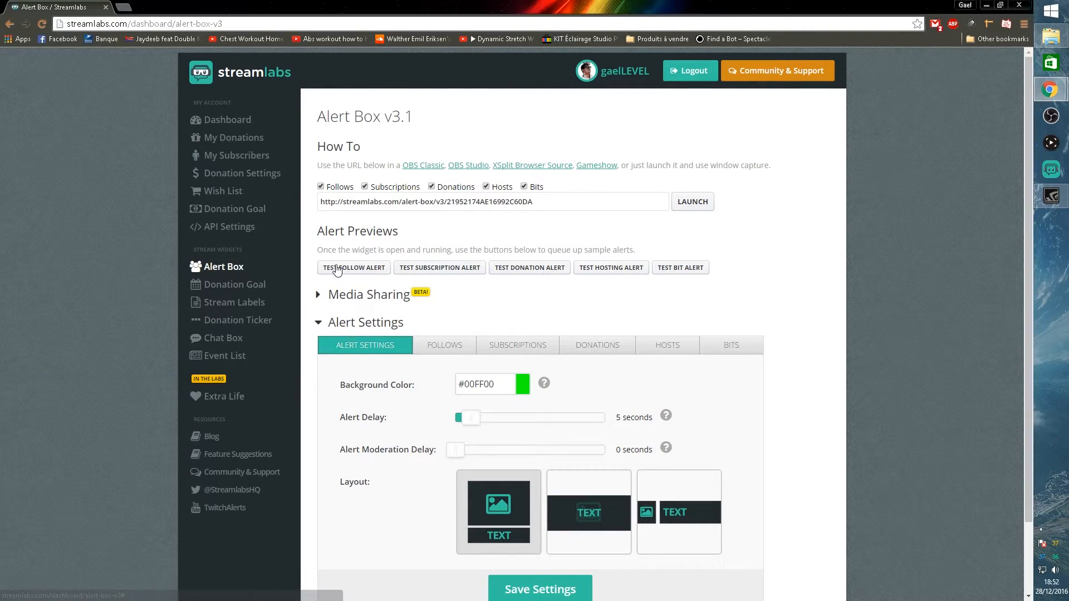
pyautogui.moveTo(1049, 89)
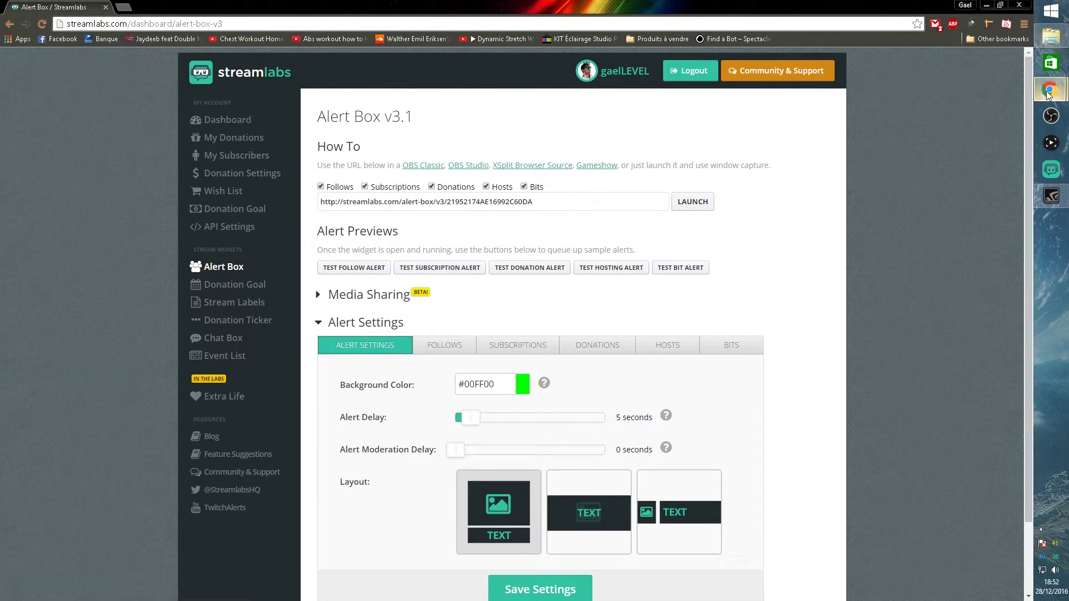
pyautogui.click(692, 201)
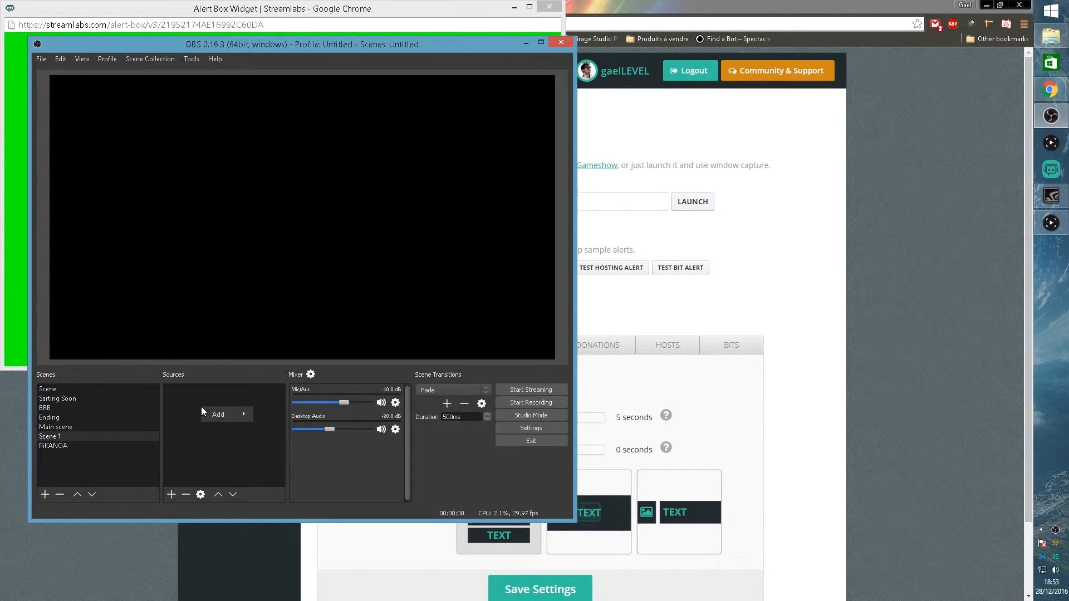
# Add a Window Capture source named 'Alert box' capturing the Chrome Alert Box widget window.
pyautogui.click(218, 413)
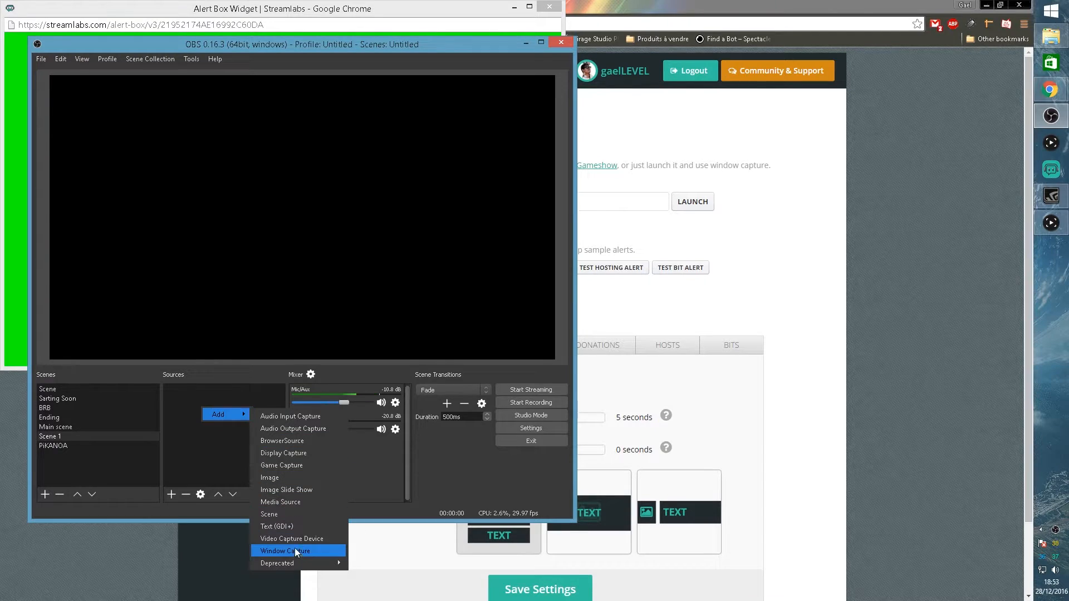
pyautogui.click(285, 550)
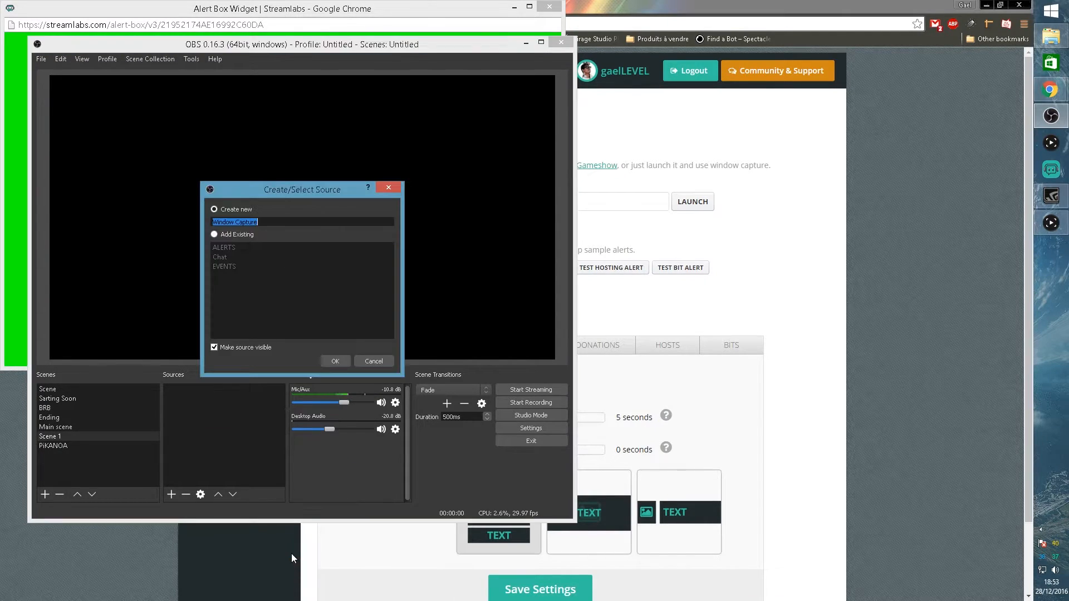
pyautogui.click(219, 257)
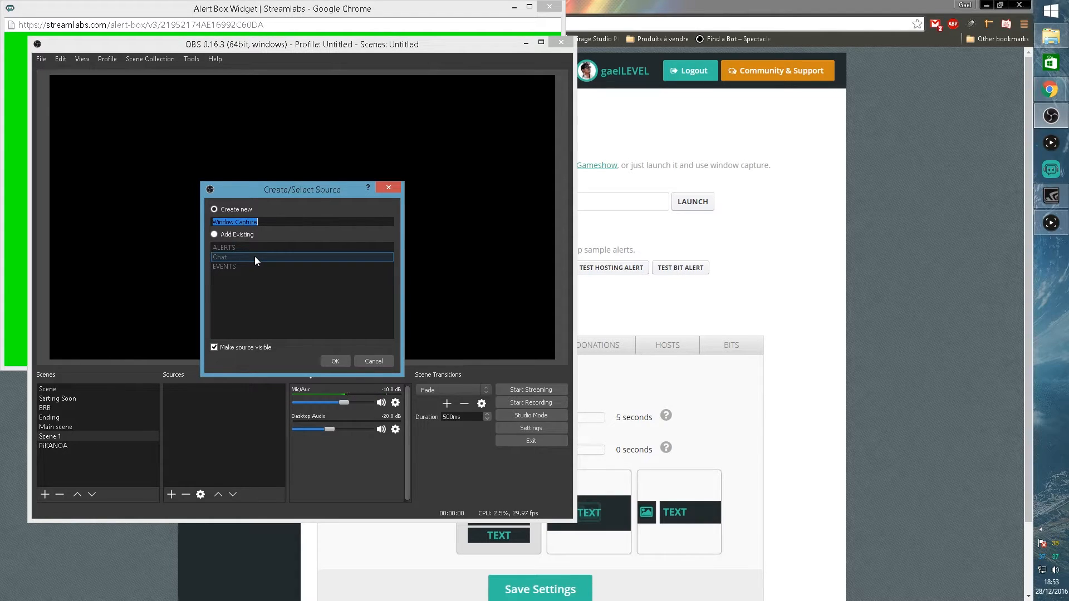
pyautogui.click(334, 361)
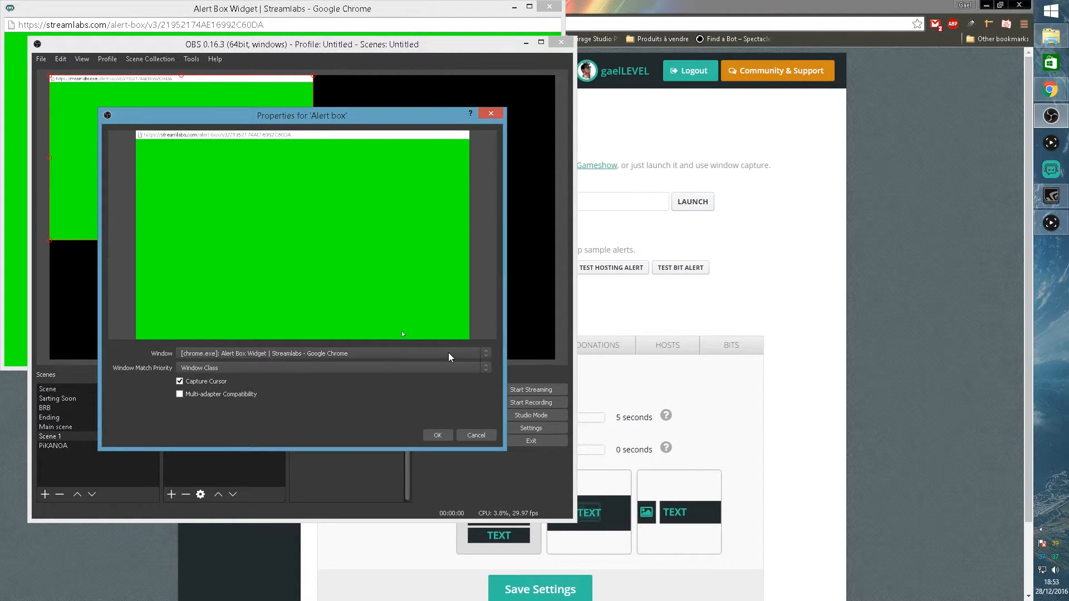
pyautogui.click(485, 353)
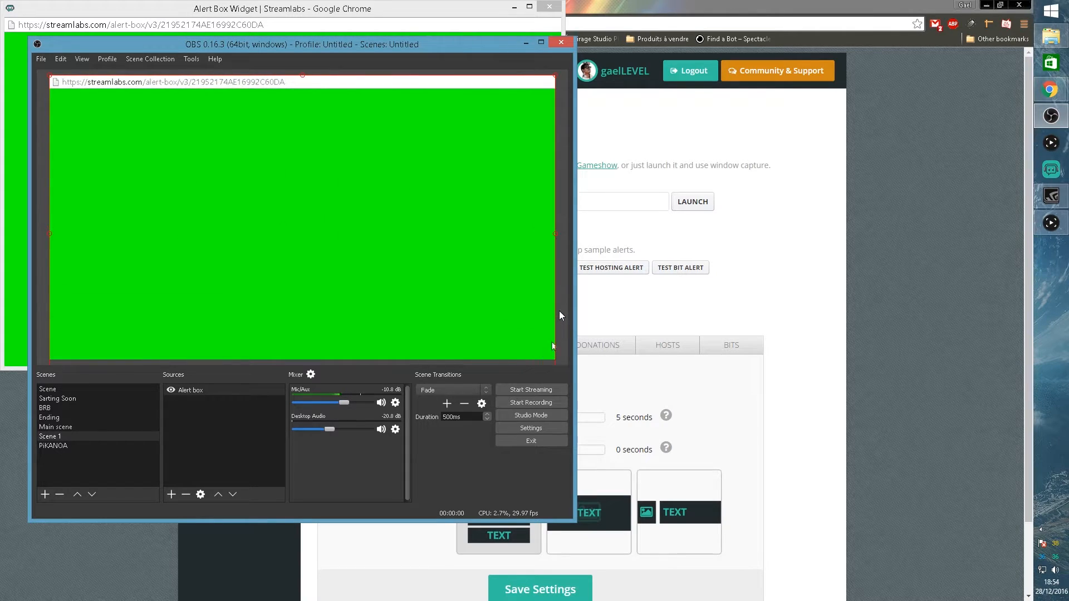
# Add a green Chroma Key filter to the Alert box source.
pyautogui.click(191, 390)
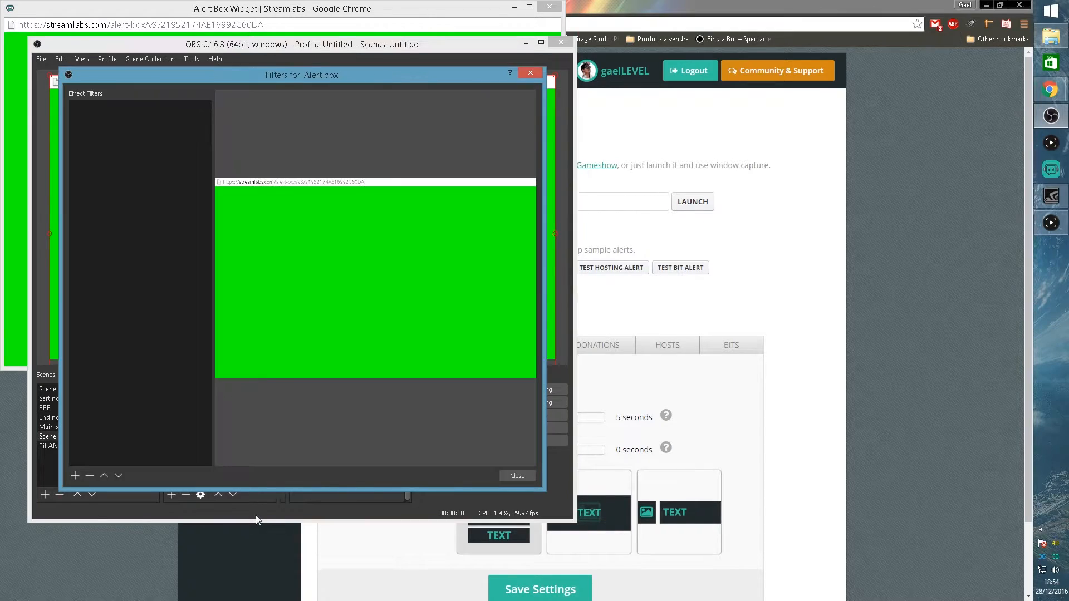
pyautogui.click(75, 475)
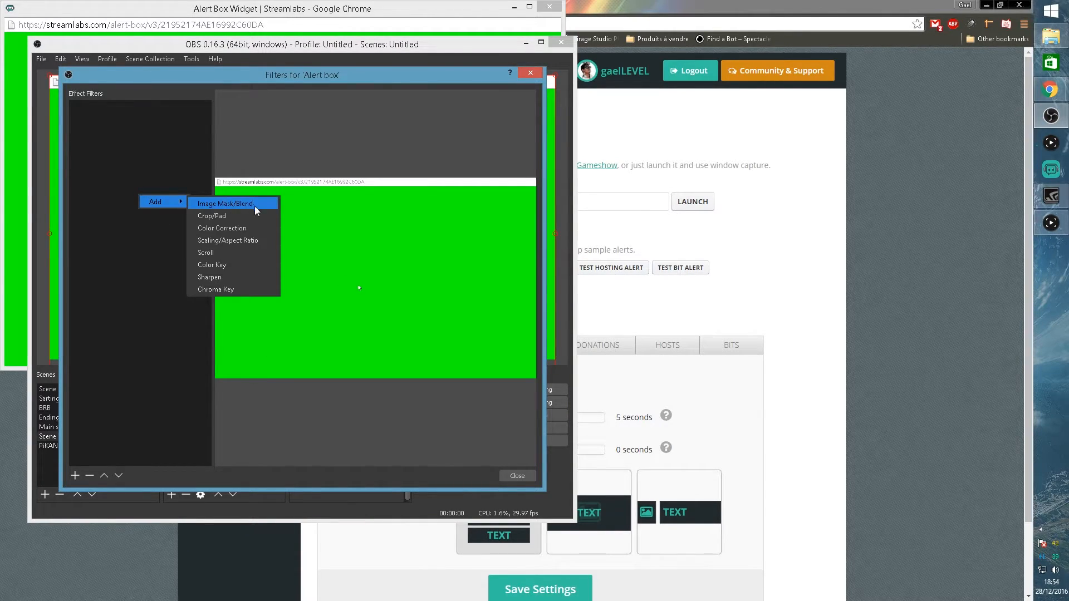
pyautogui.moveTo(234, 289)
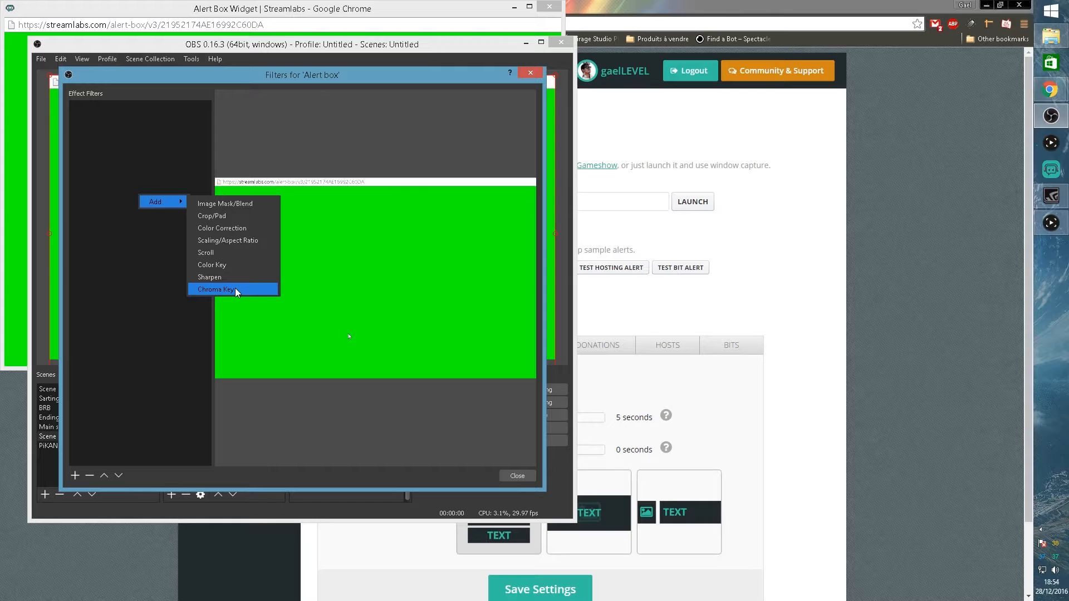
pyautogui.click(215, 289)
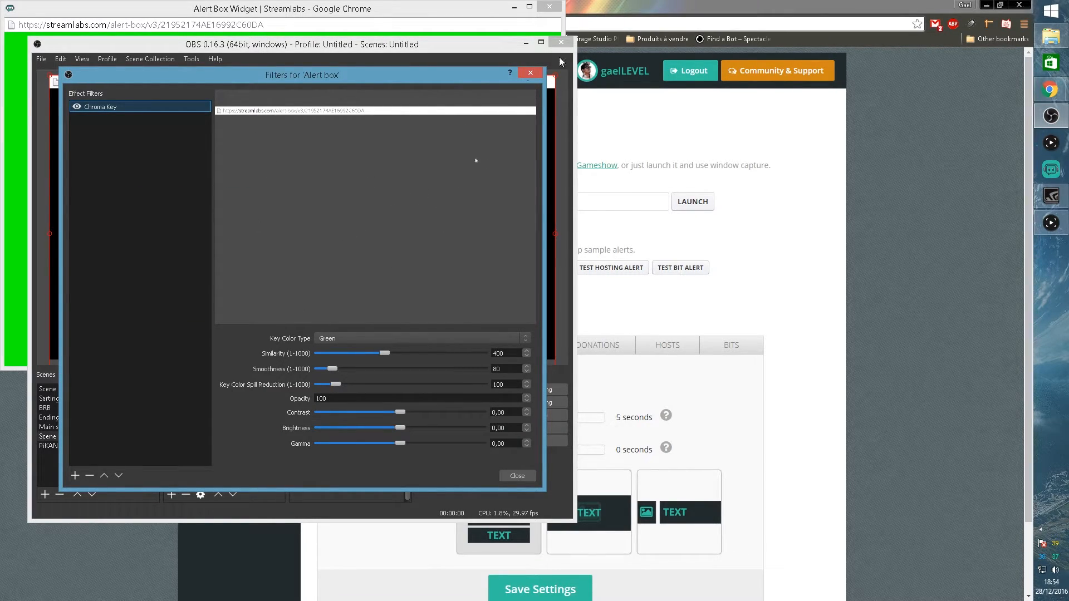
pyautogui.moveTo(517, 490)
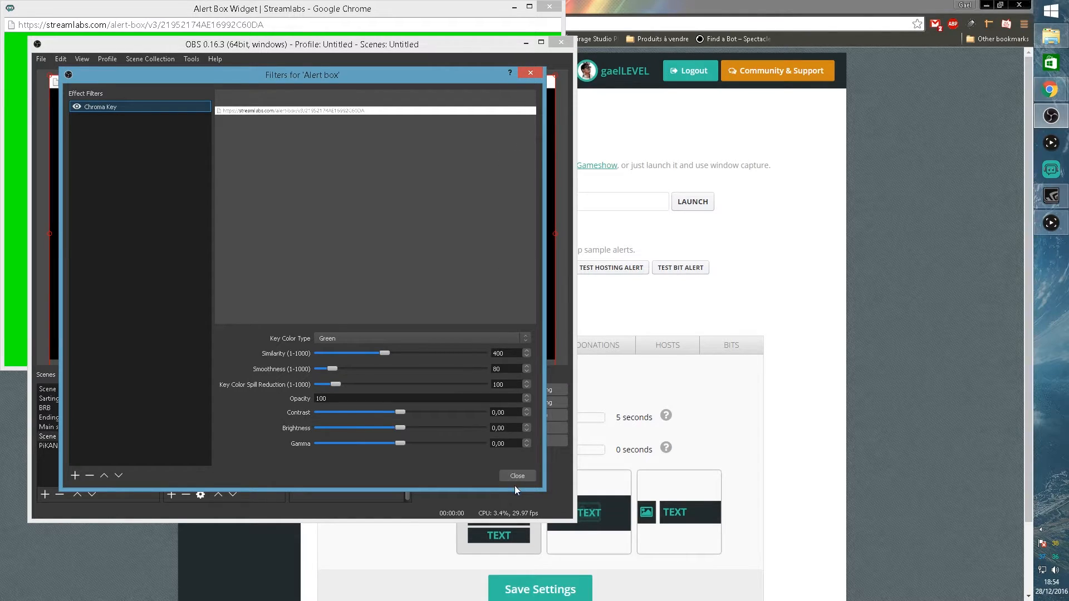
# Close the filters window and send a test follow alert plus one more test alert.
pyautogui.click(517, 475)
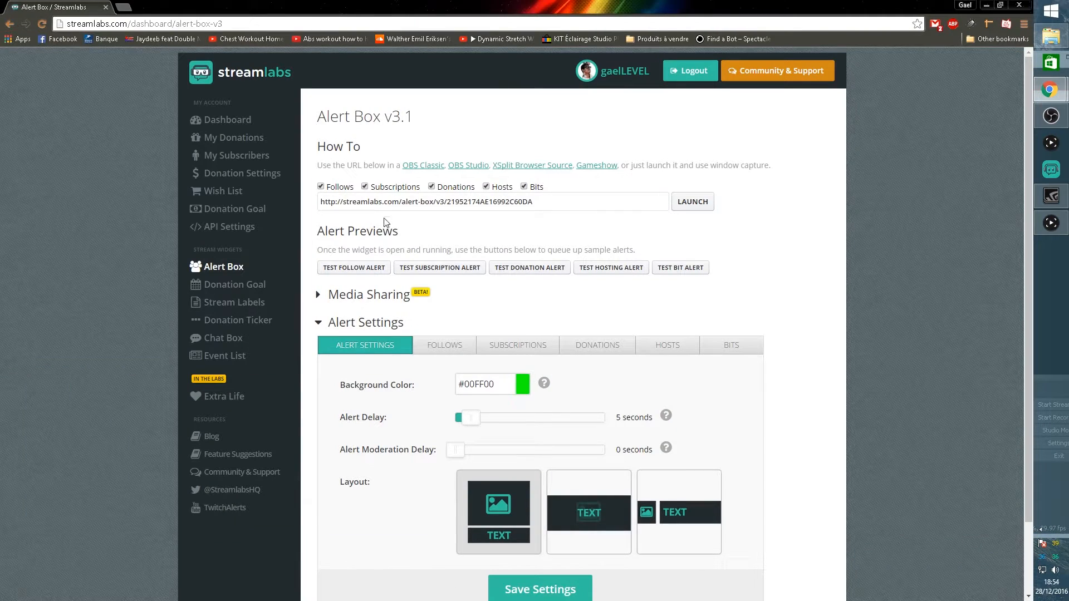
pyautogui.moveTo(354, 267)
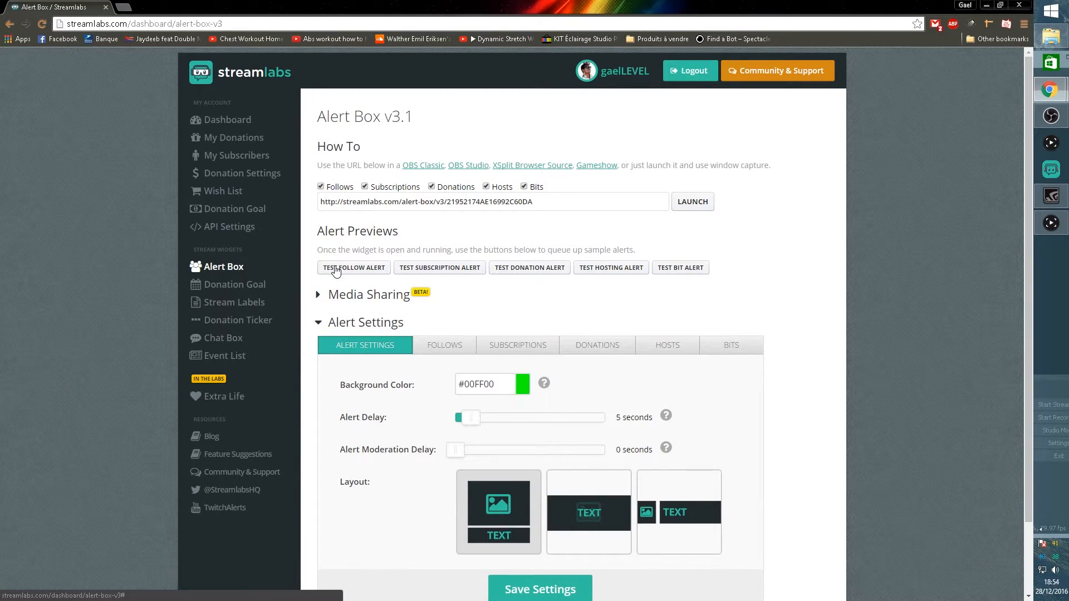
pyautogui.click(353, 267)
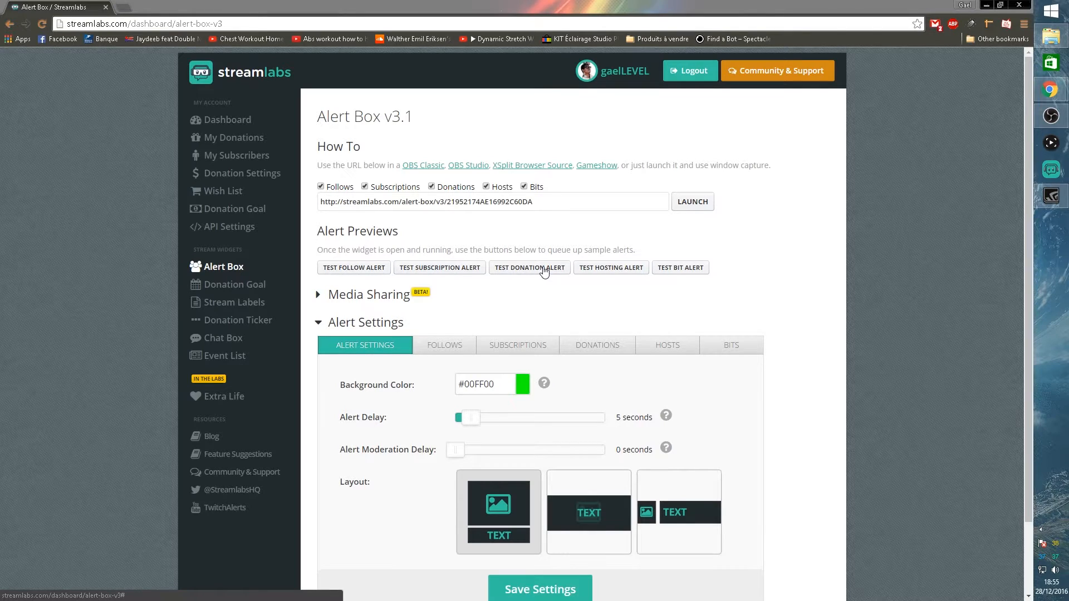
pyautogui.moveTo(679, 261)
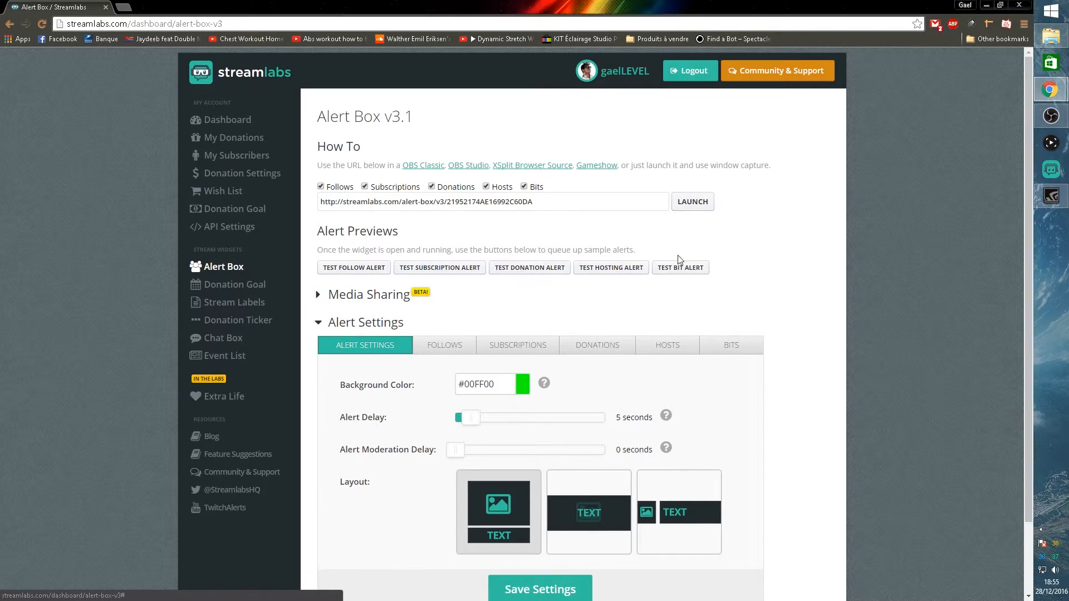
pyautogui.click(529, 267)
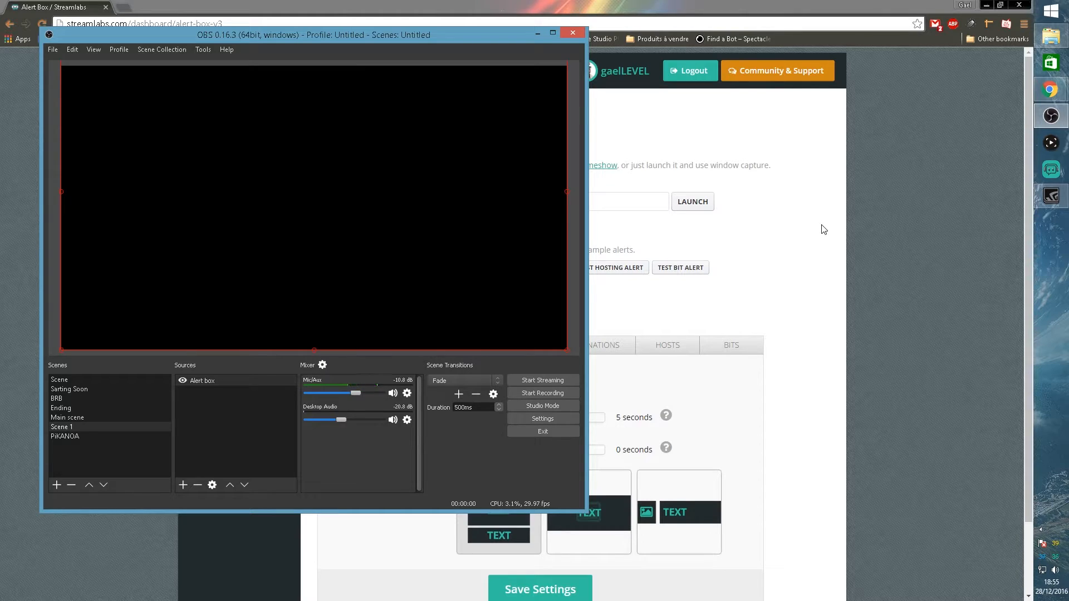
# Bring the Streamlabs Alert Box page forward and scroll down to Alert Settings.
pyautogui.click(572, 33)
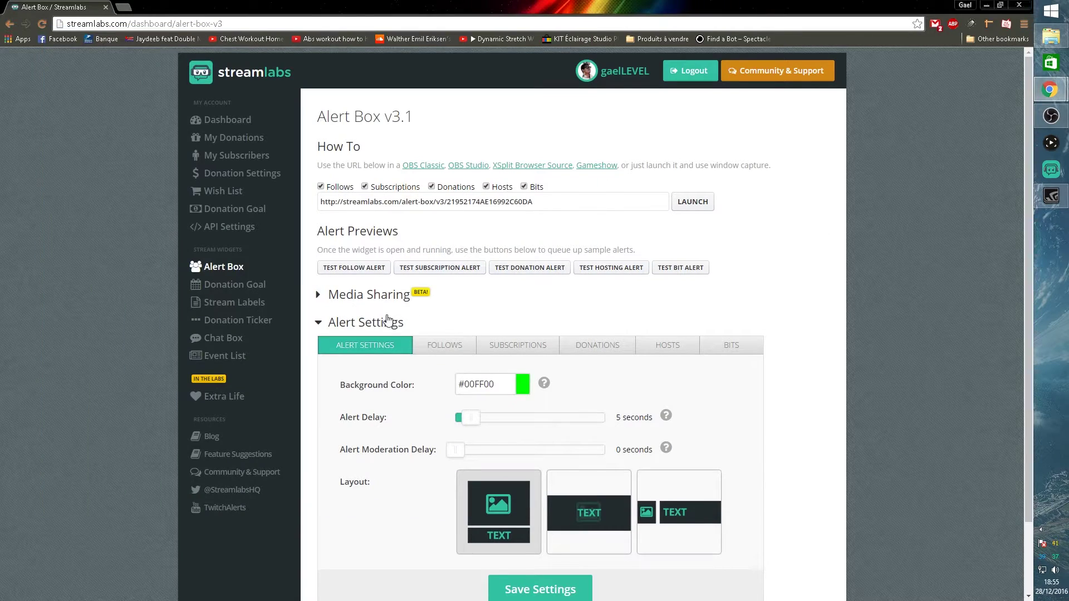
pyautogui.scroll(-3)
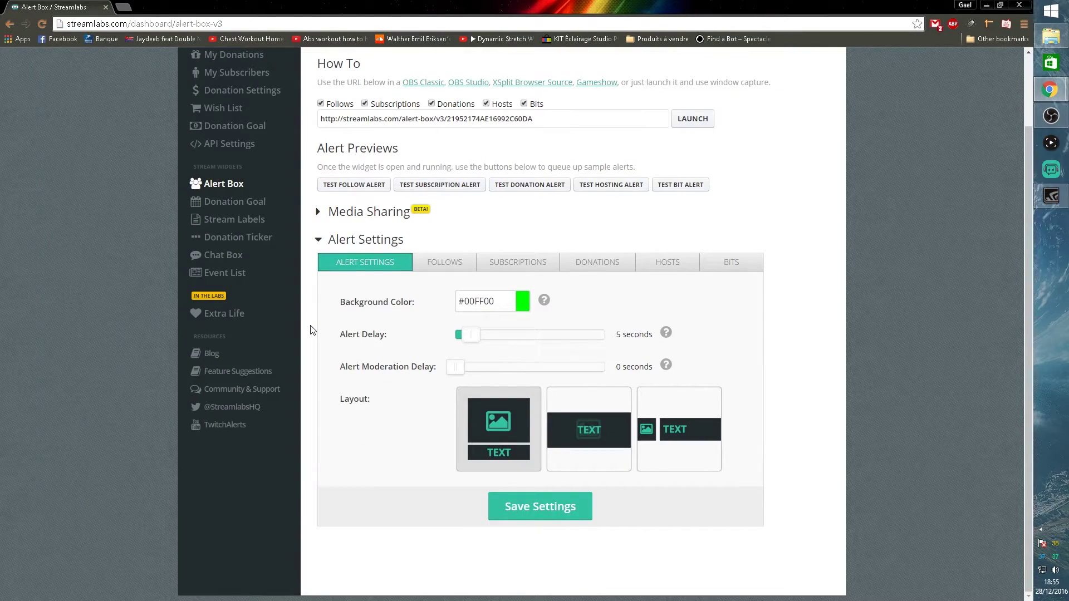
pyautogui.moveTo(344, 234)
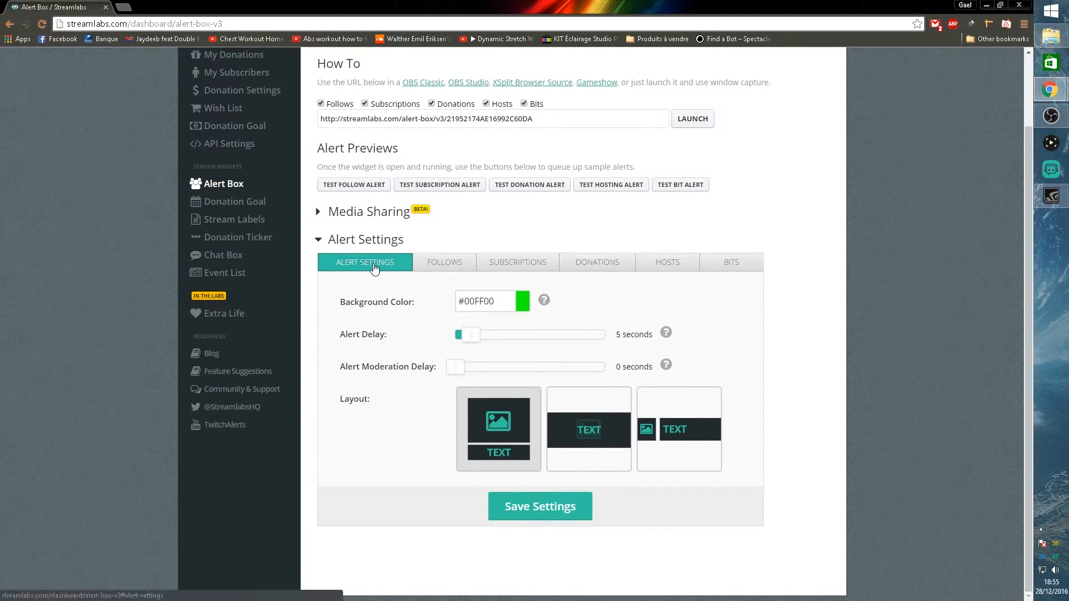
pyautogui.moveTo(411, 375)
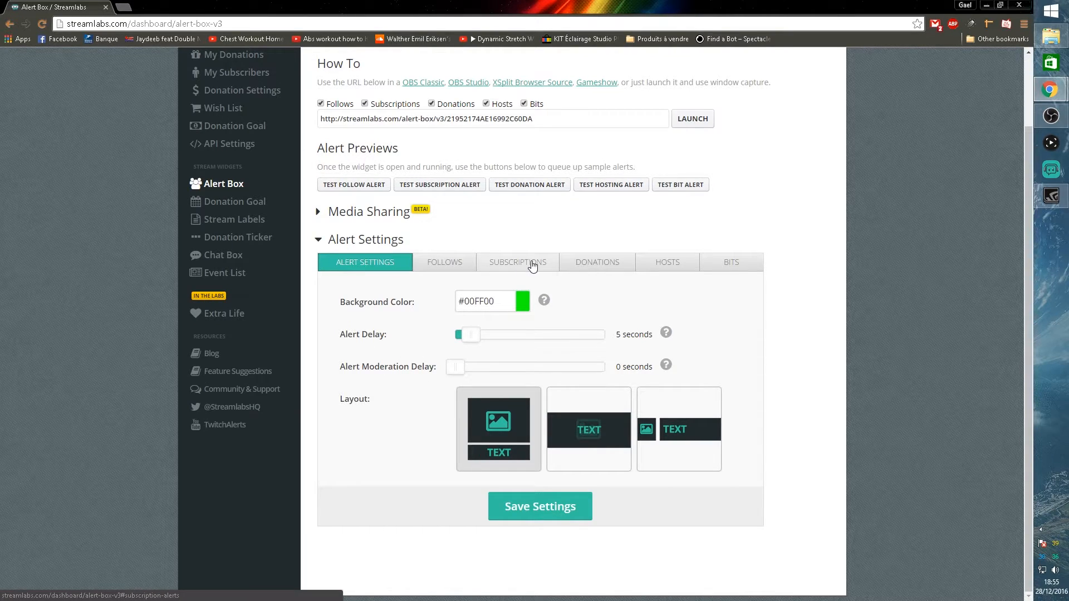
pyautogui.moveTo(742, 267)
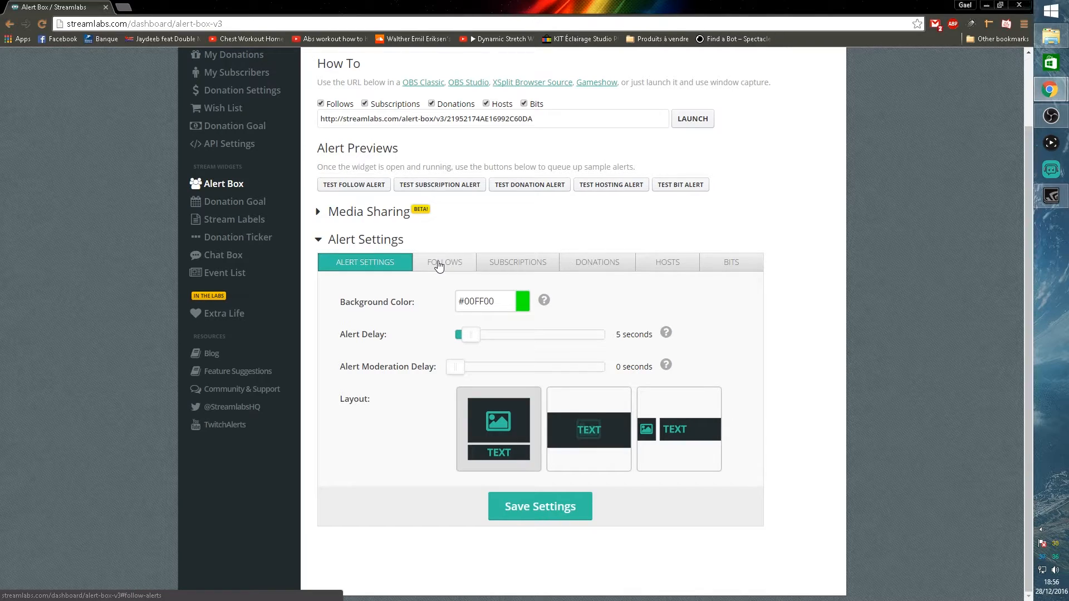
# Review the Follows alert options: fade-in-down animation, family message, GIF, sound, 8-second duration.
pyautogui.click(443, 262)
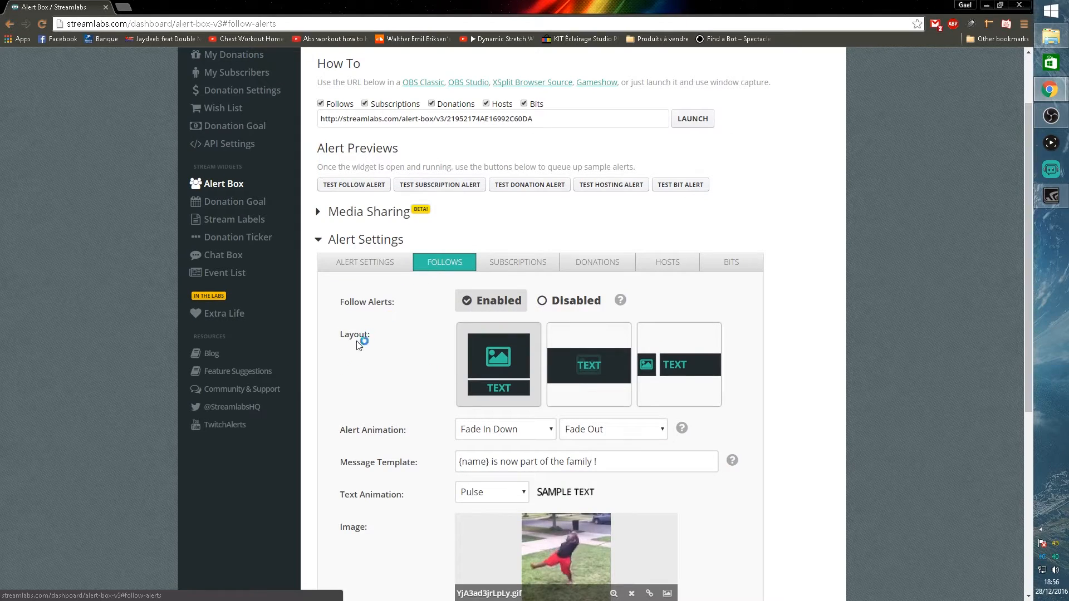
pyautogui.scroll(-3)
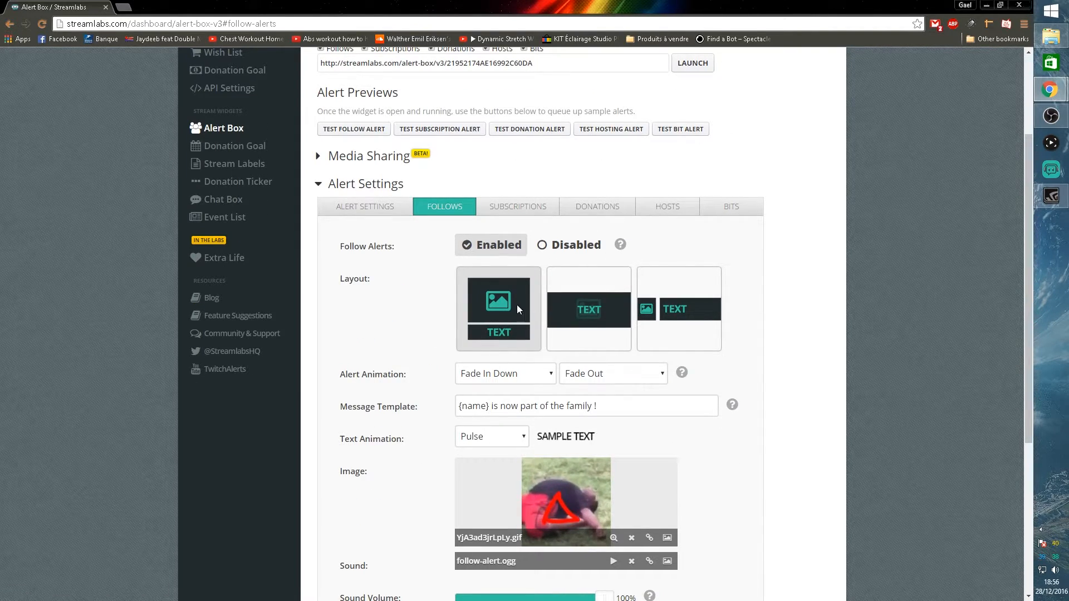
pyautogui.scroll(-3)
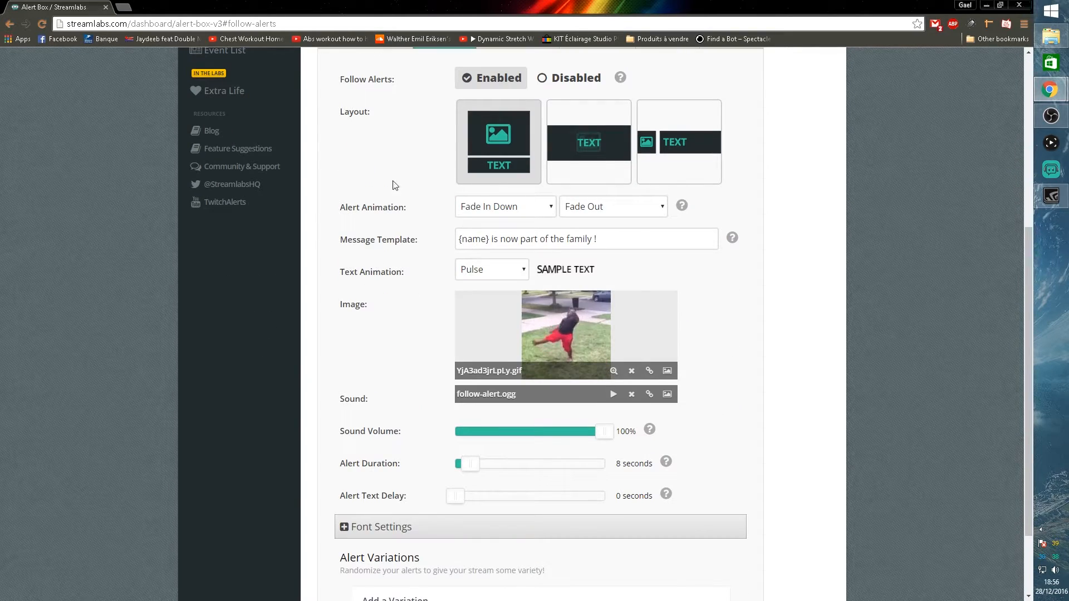
pyautogui.scroll(-3)
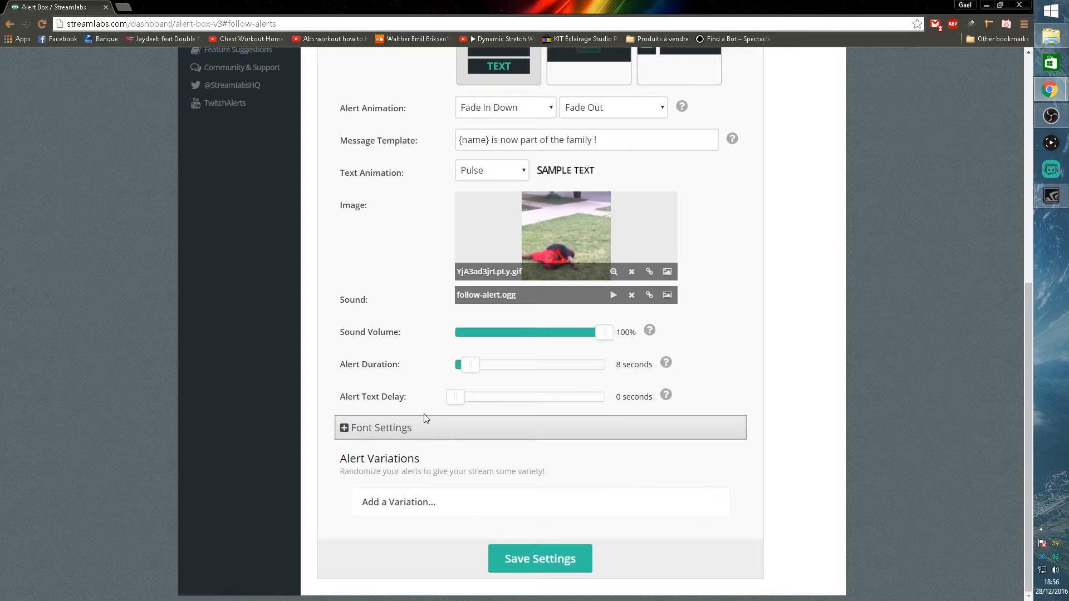
pyautogui.scroll(3)
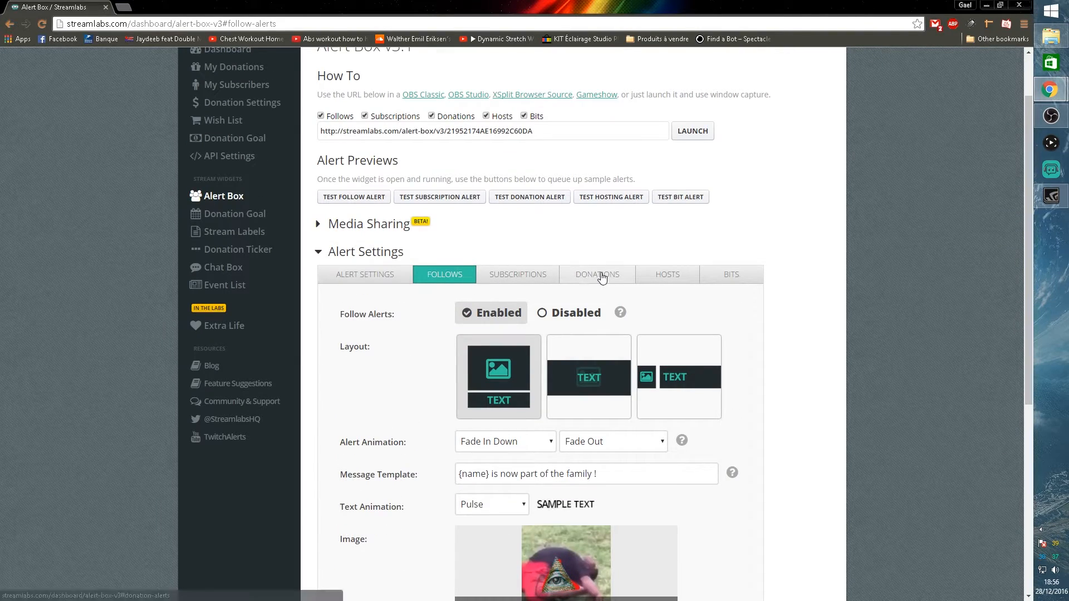
pyautogui.click(597, 274)
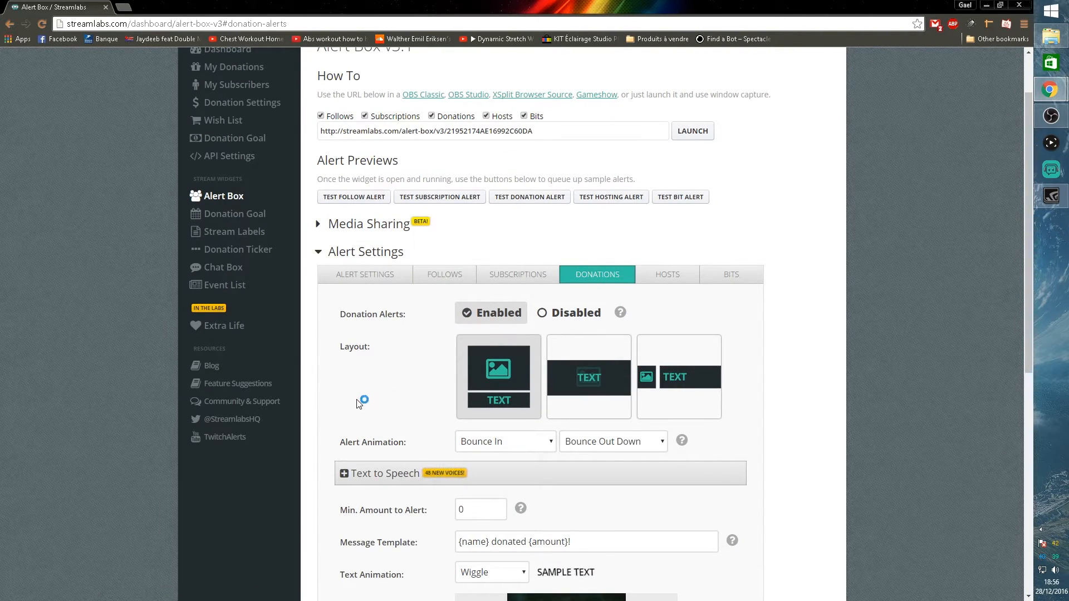
pyautogui.scroll(-3)
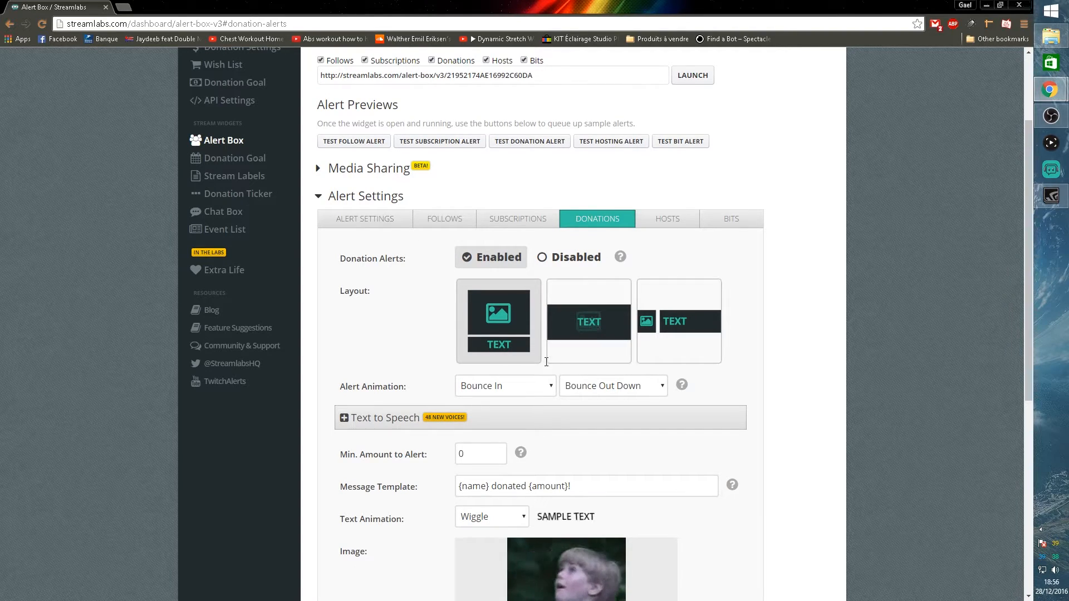
pyautogui.scroll(-3)
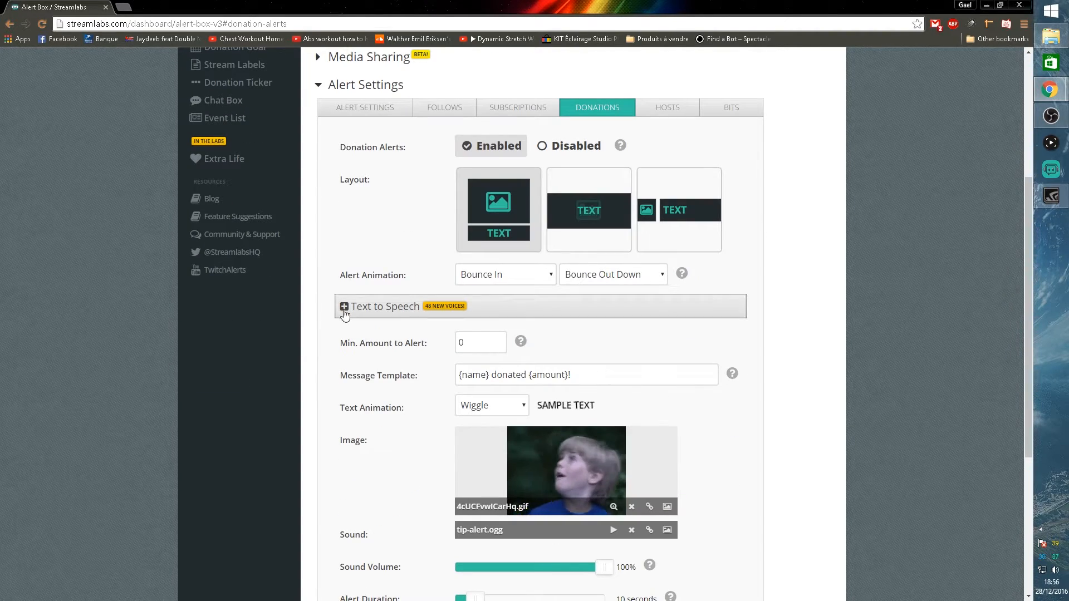
pyautogui.click(344, 306)
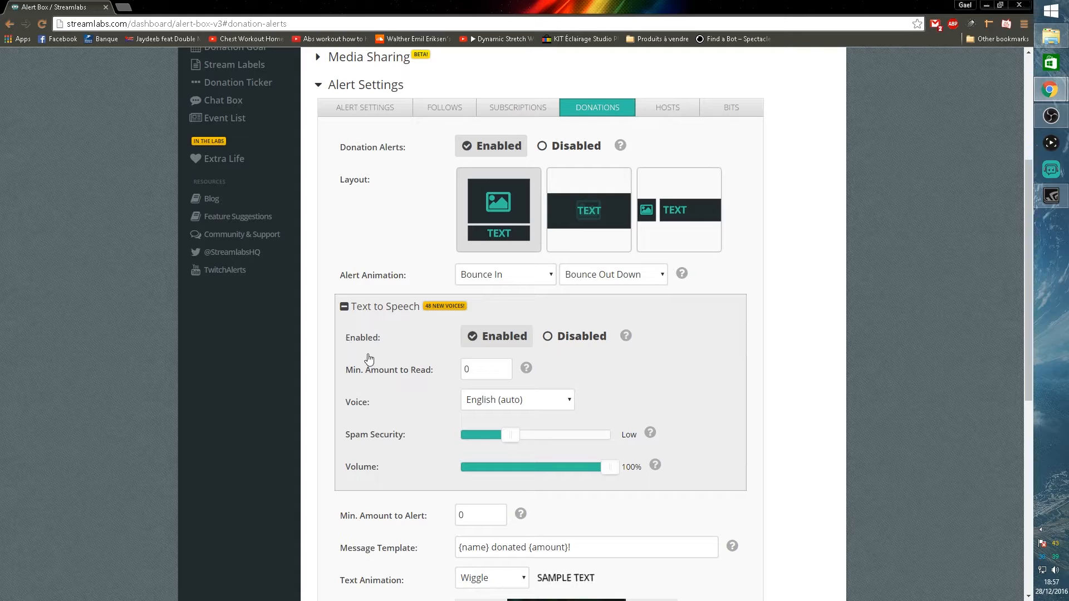
pyautogui.moveTo(355, 377)
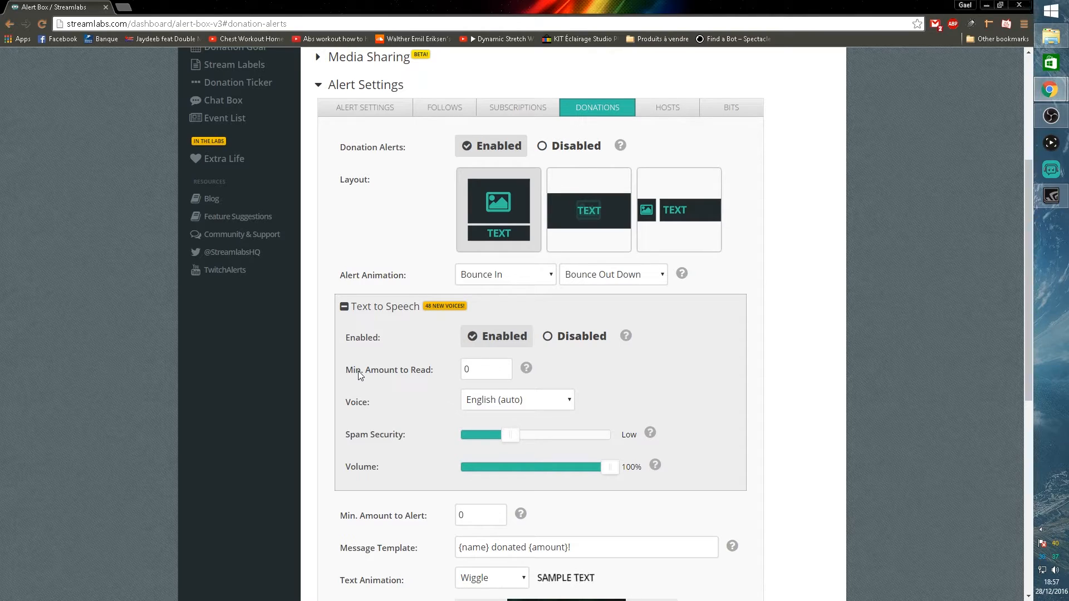
pyautogui.moveTo(376, 406)
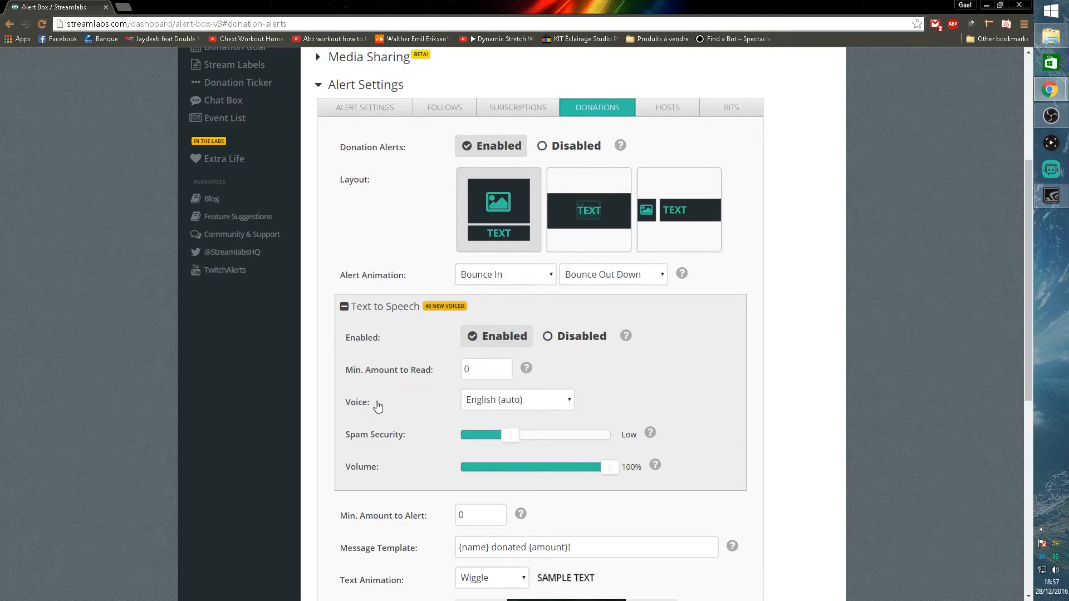
pyautogui.moveTo(402, 440)
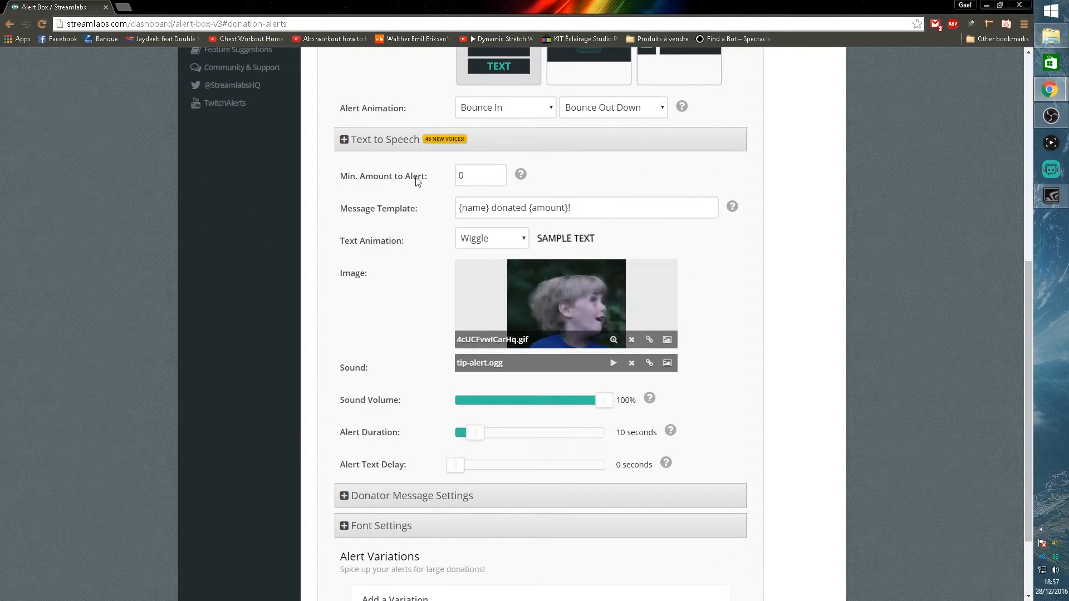
pyautogui.moveTo(420, 215)
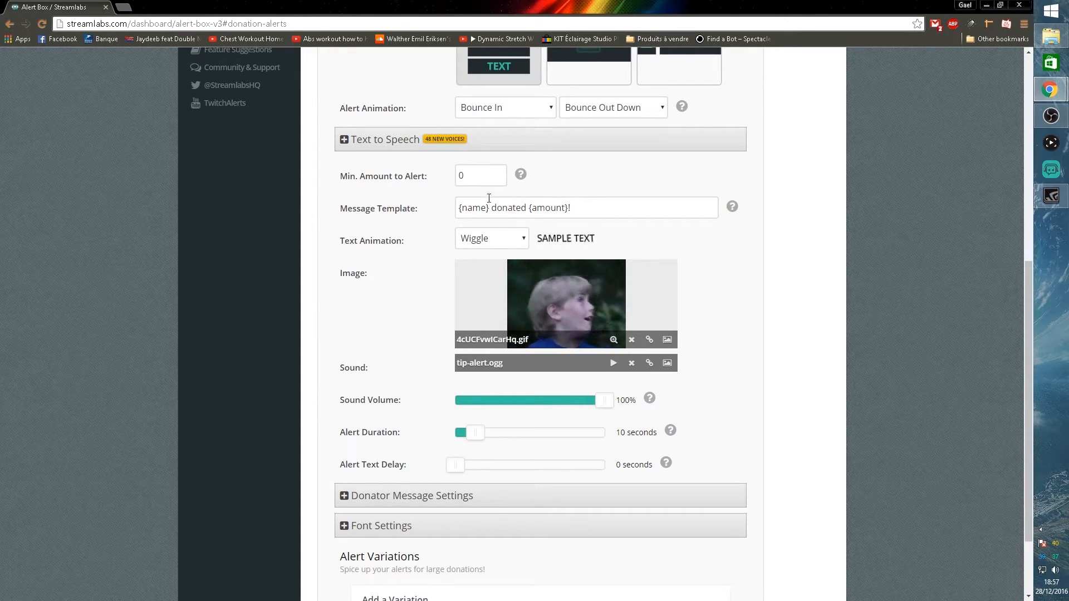
pyautogui.scroll(3)
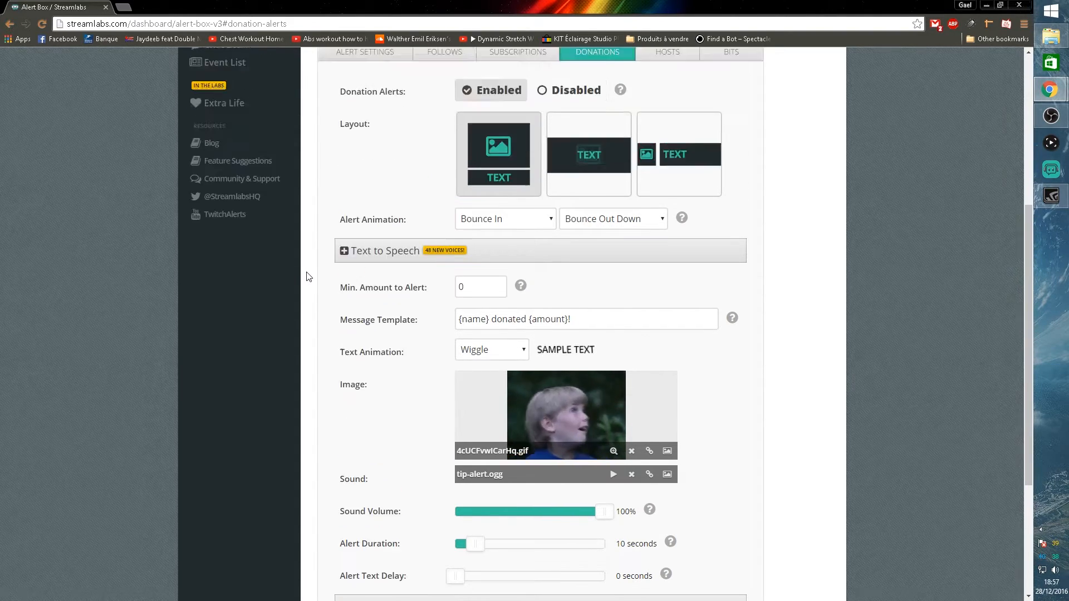
# Show the Hosts alert settings: hosting enabled, Fade In animation, auto hosts off.
pyautogui.click(444, 52)
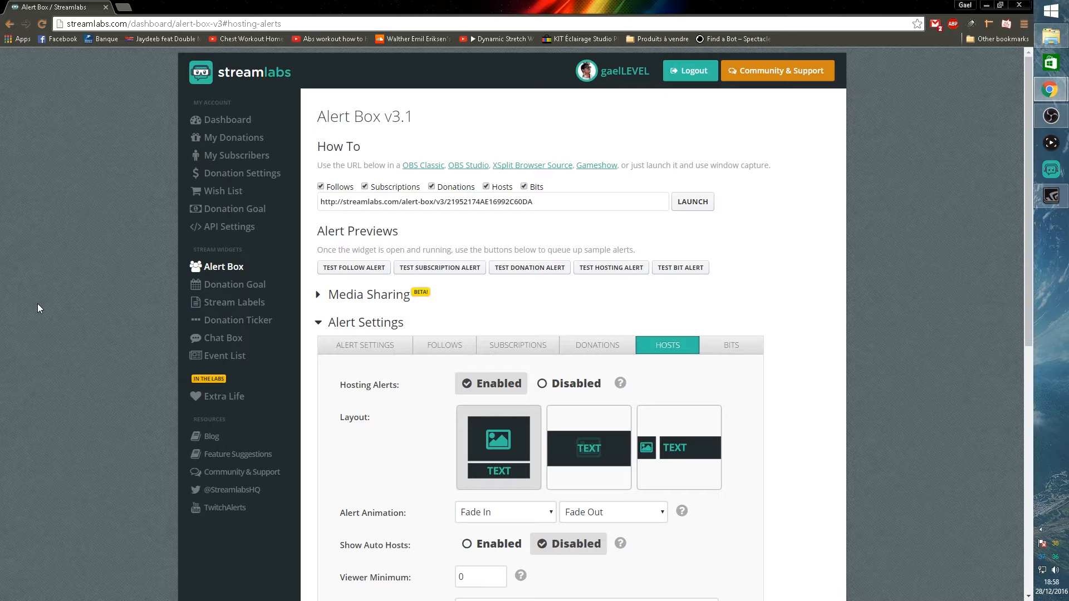
pyautogui.moveTo(243, 301)
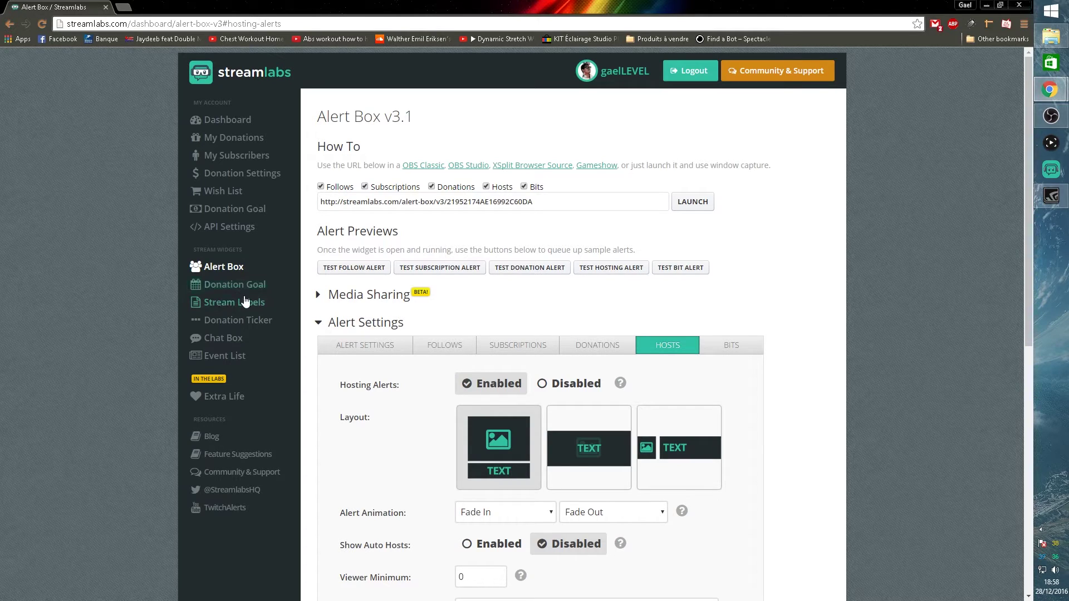
# Go to the Stream Labels widget page with its text-file download option.
pyautogui.click(234, 301)
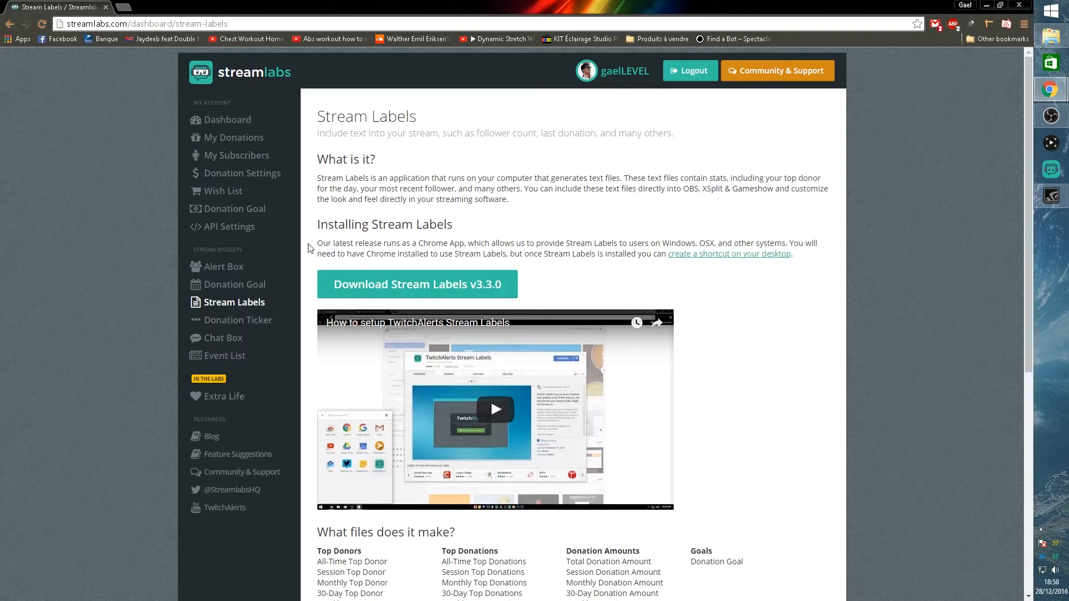
pyautogui.moveTo(329, 277)
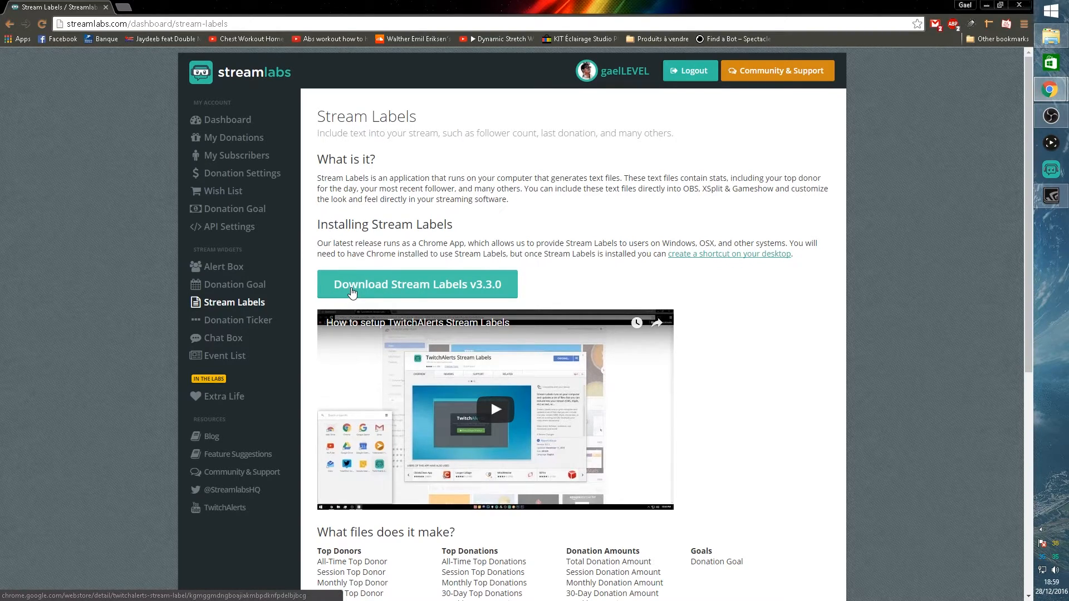
# Download and launch the Stream Labels app, authorizing it with the Twitch account.
pyautogui.click(417, 284)
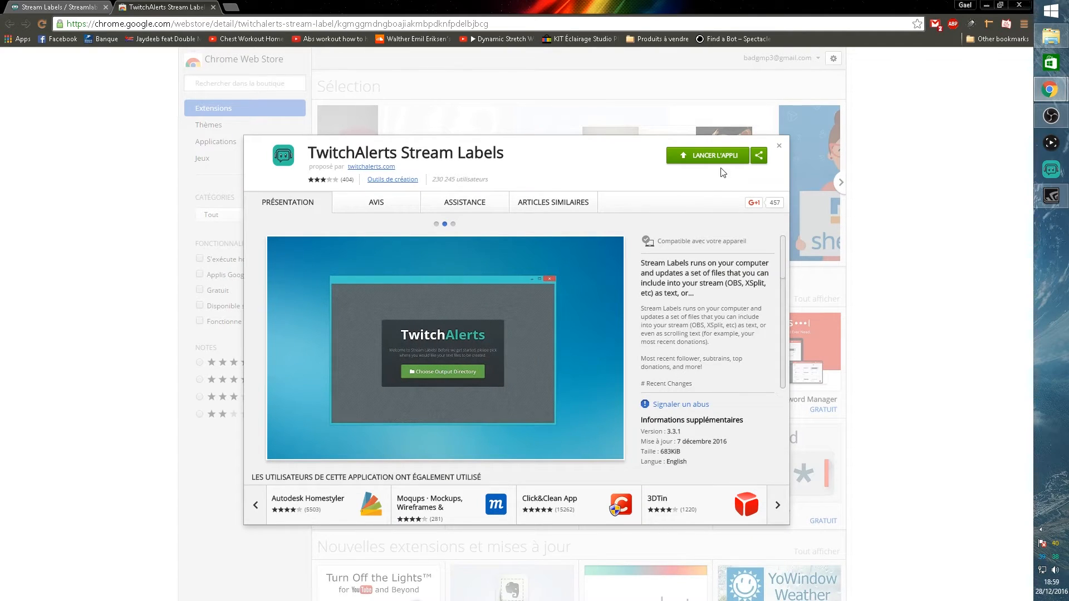
pyautogui.moveTo(707, 155)
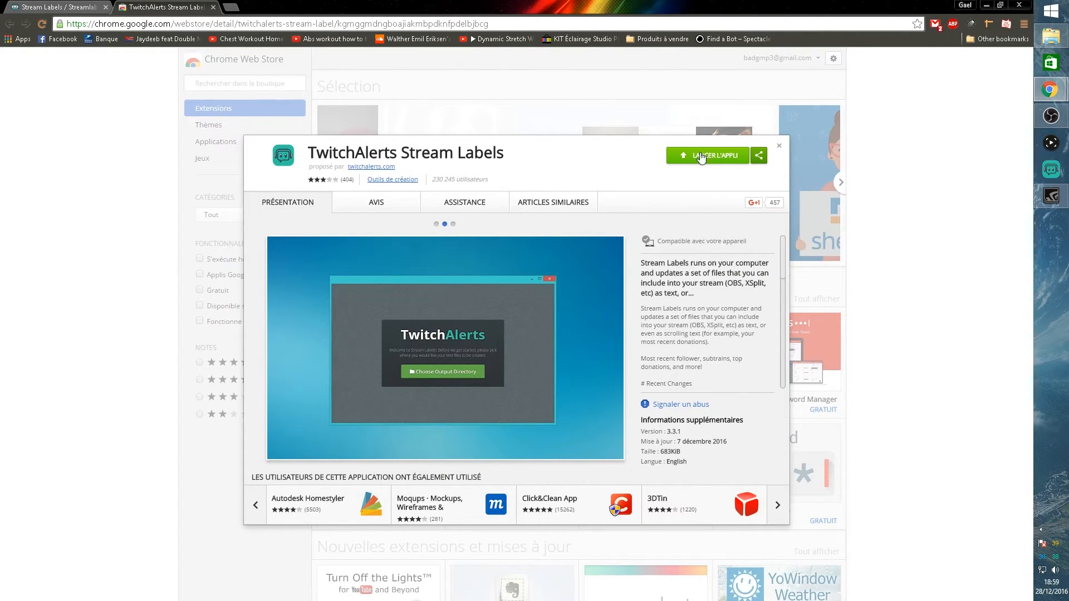
pyautogui.click(707, 156)
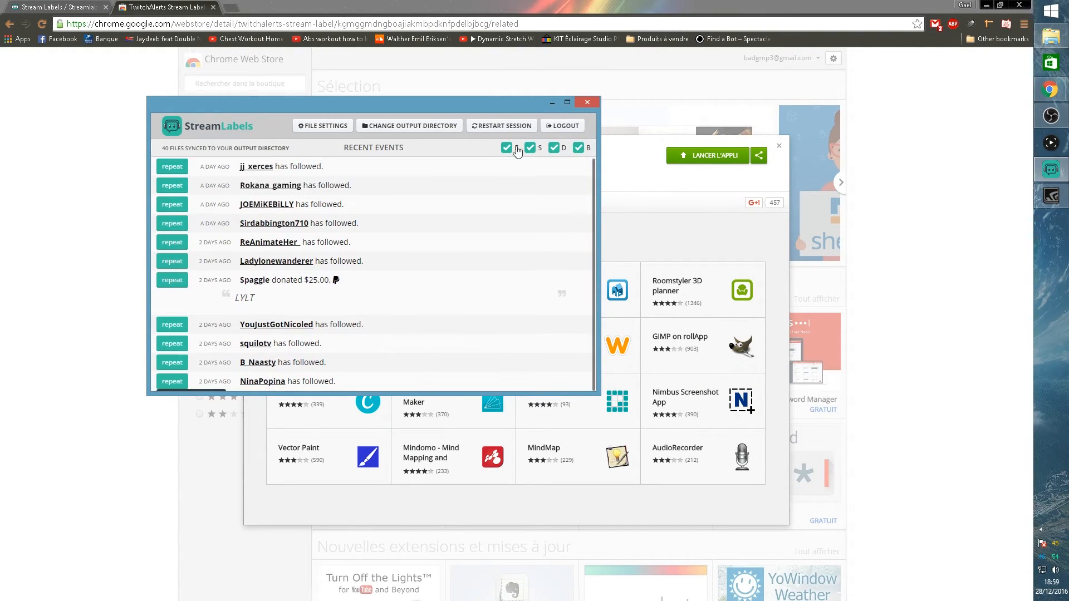
pyautogui.click(562, 125)
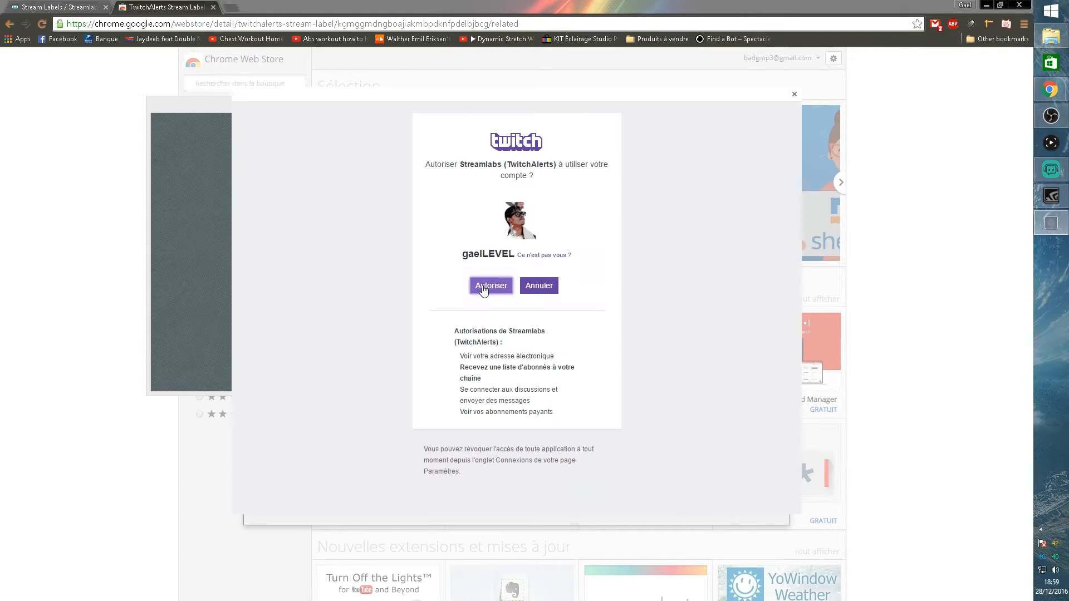
pyautogui.click(490, 285)
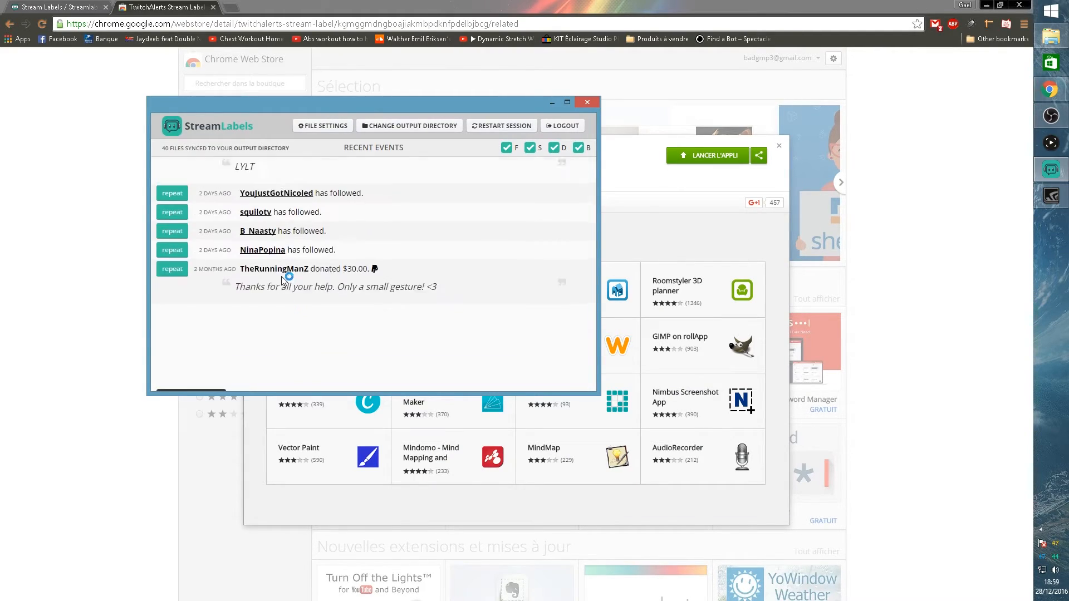
# Set the Stream Labels output directory to MY STREAM > Logs.
pyautogui.scroll(3)
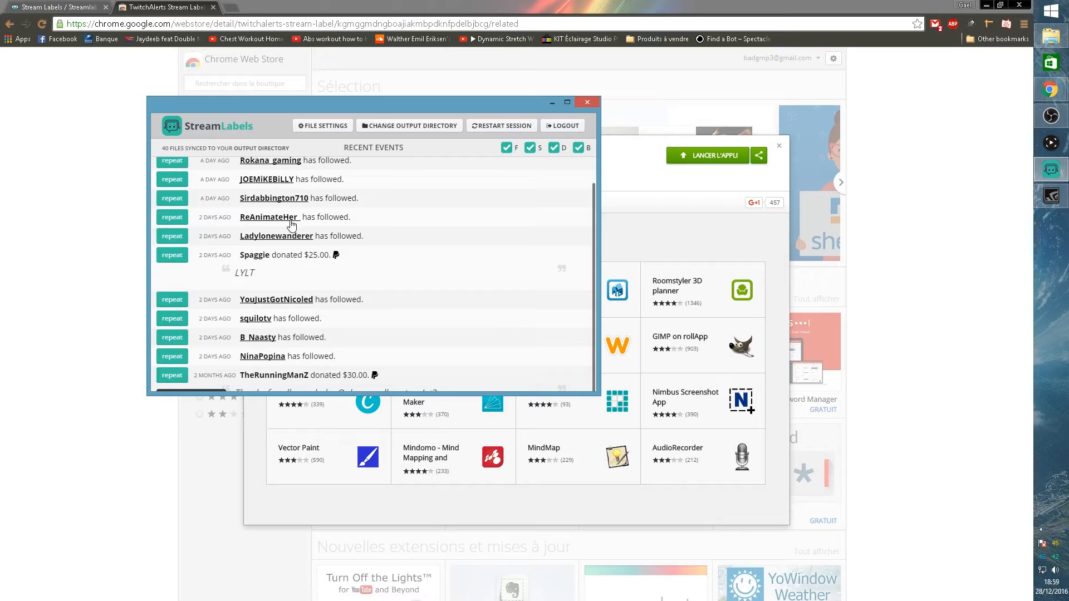
pyautogui.scroll(3)
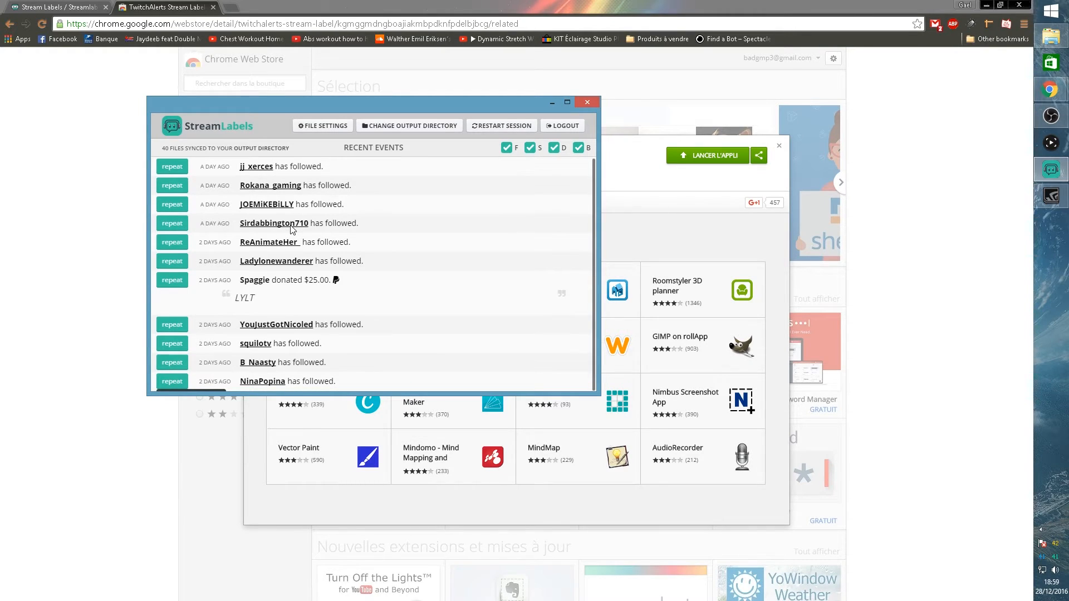
pyautogui.moveTo(407, 130)
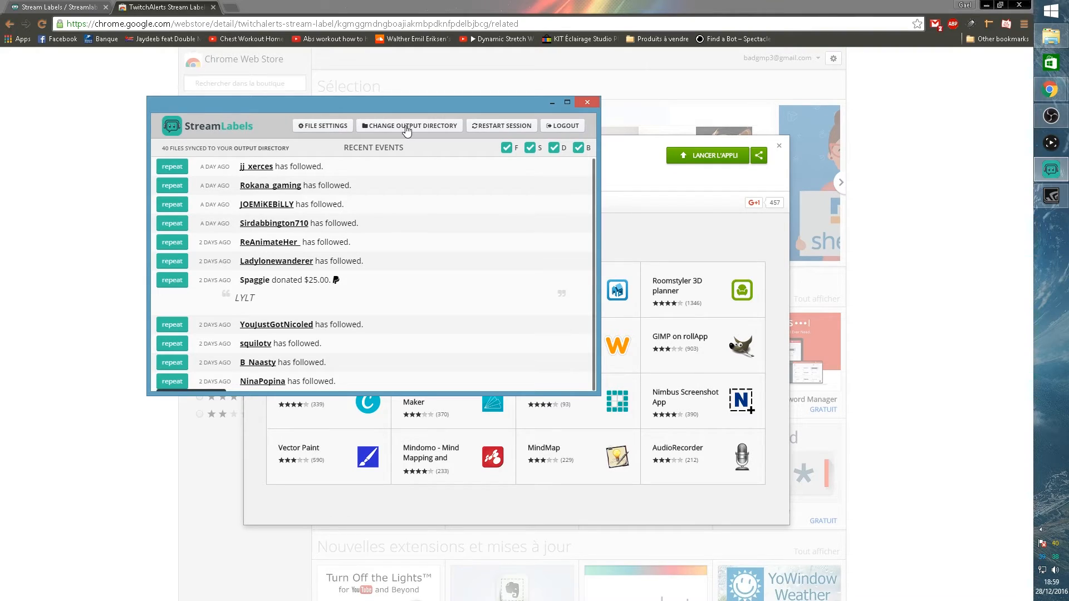
pyautogui.click(410, 126)
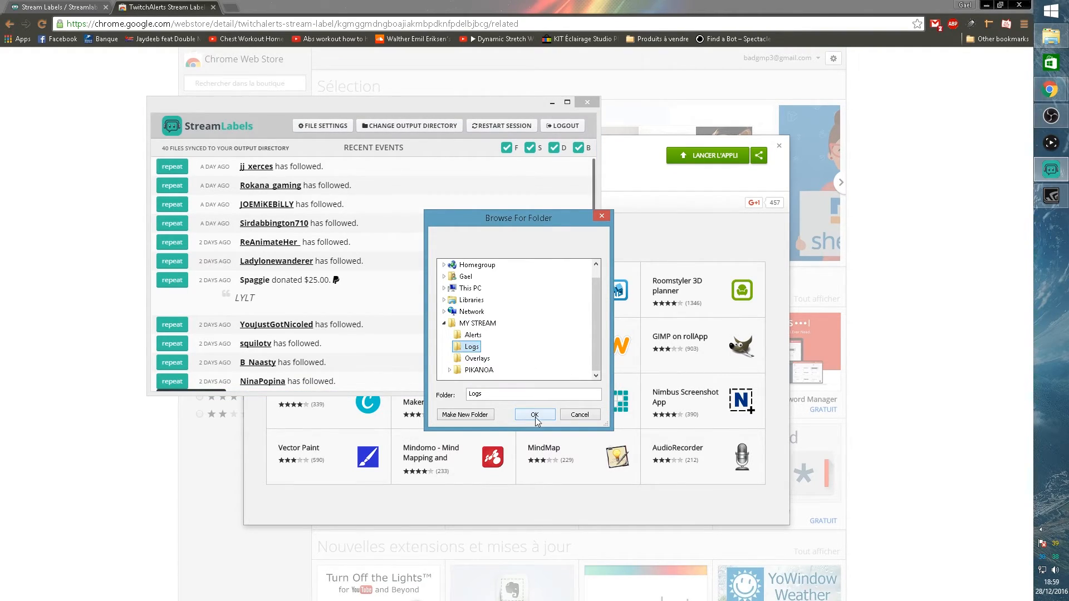
pyautogui.click(535, 414)
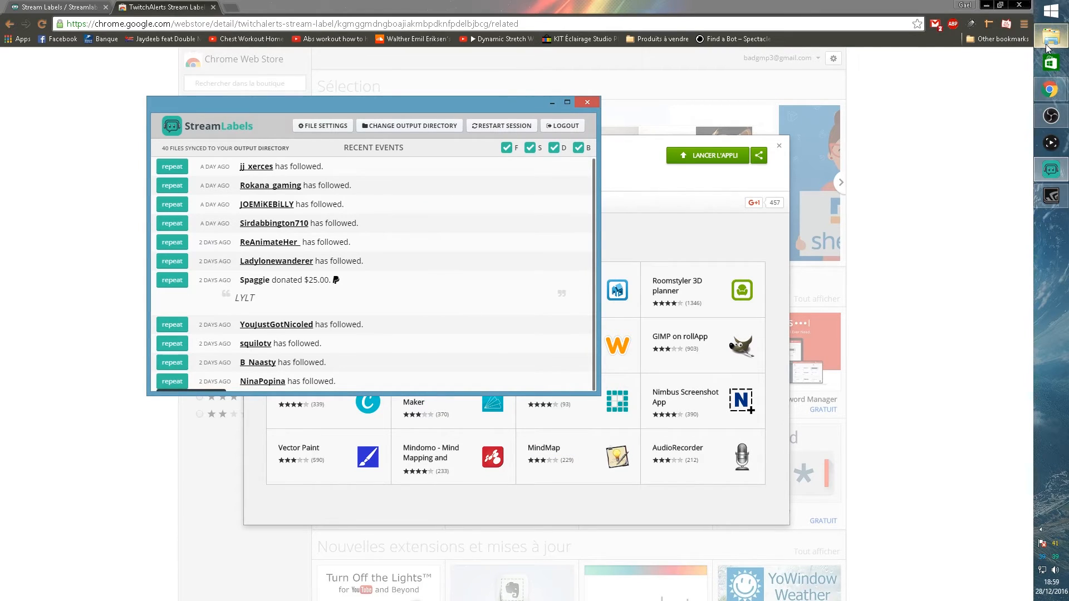
# Open MY STREAM > Logs and browse files like followtrain_latest_follower and total_follower_count.
pyautogui.click(1051, 36)
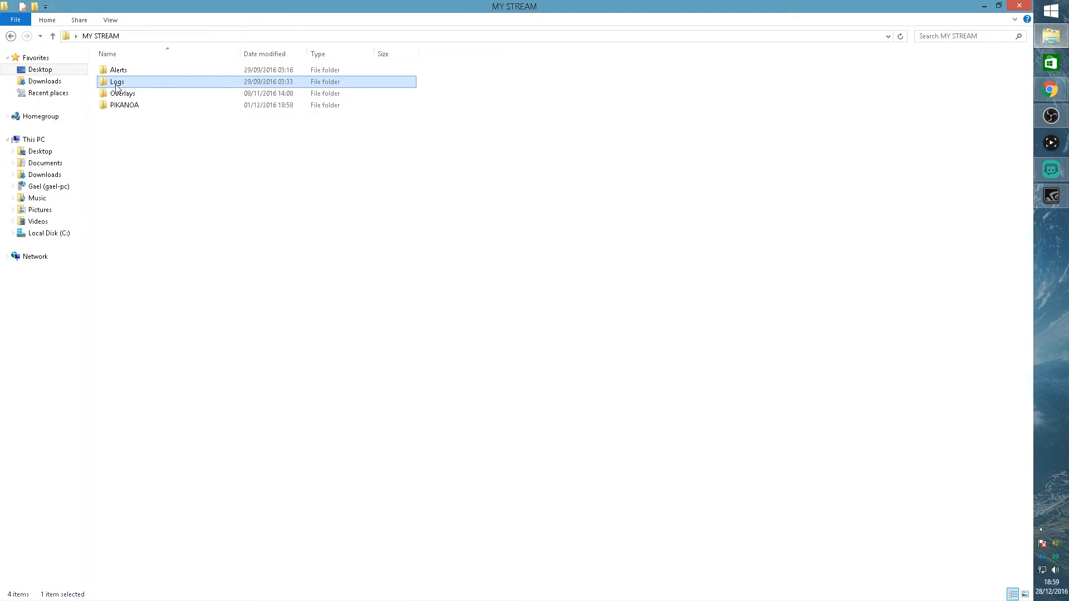
pyautogui.doubleClick(117, 81)
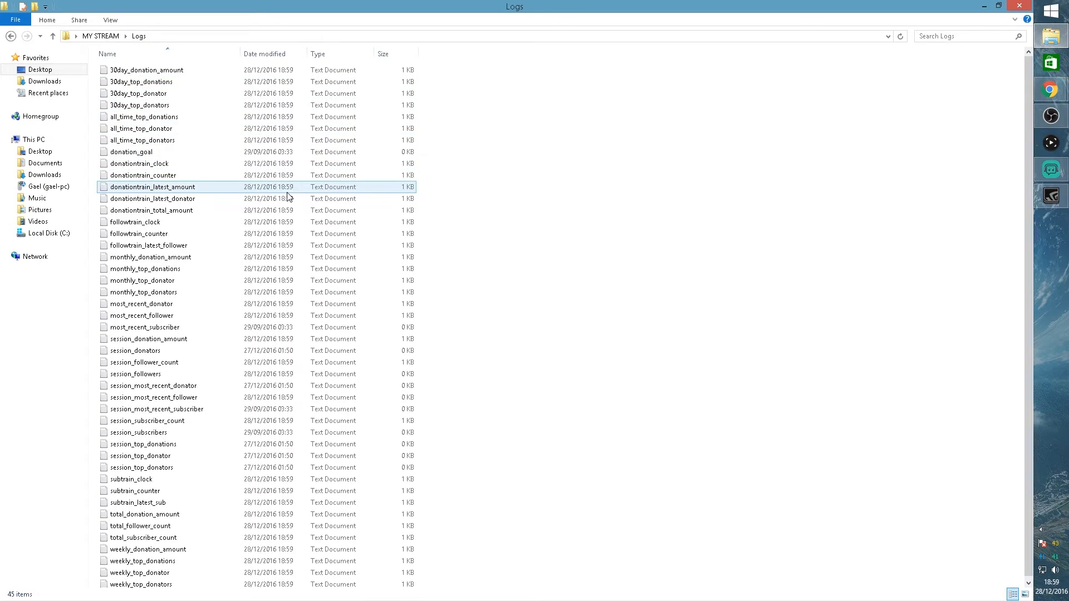
pyautogui.click(143, 82)
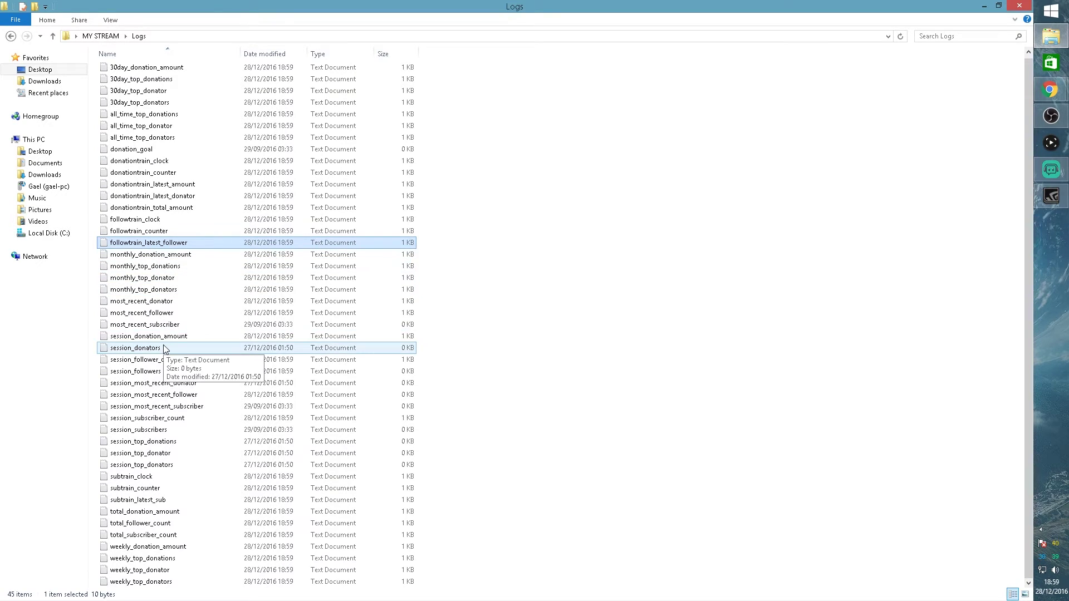
pyautogui.click(142, 277)
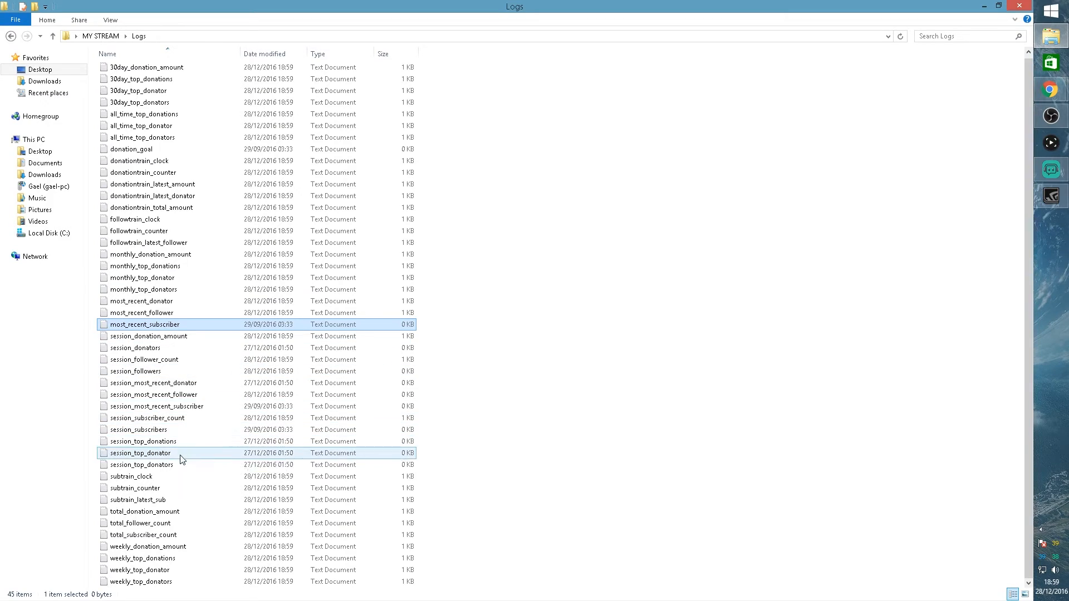
pyautogui.click(140, 453)
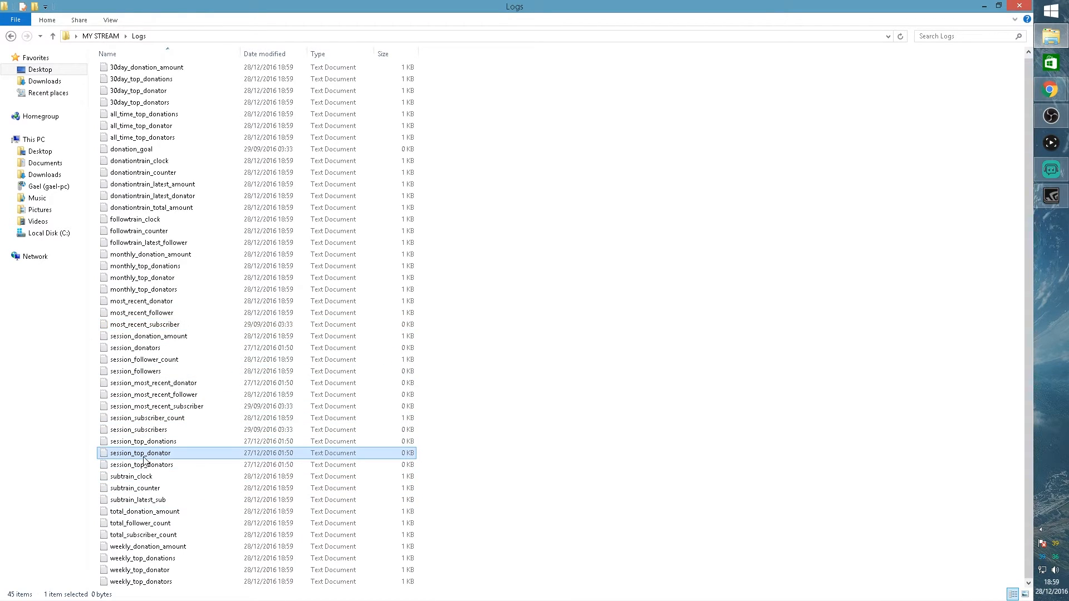
pyautogui.click(140, 523)
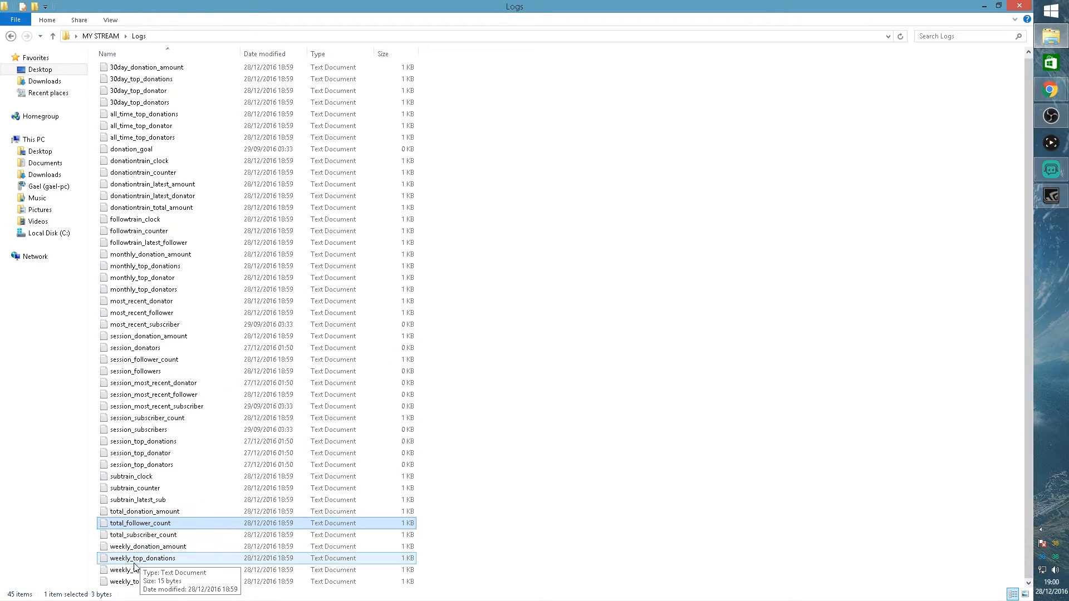
pyautogui.moveTo(140, 465)
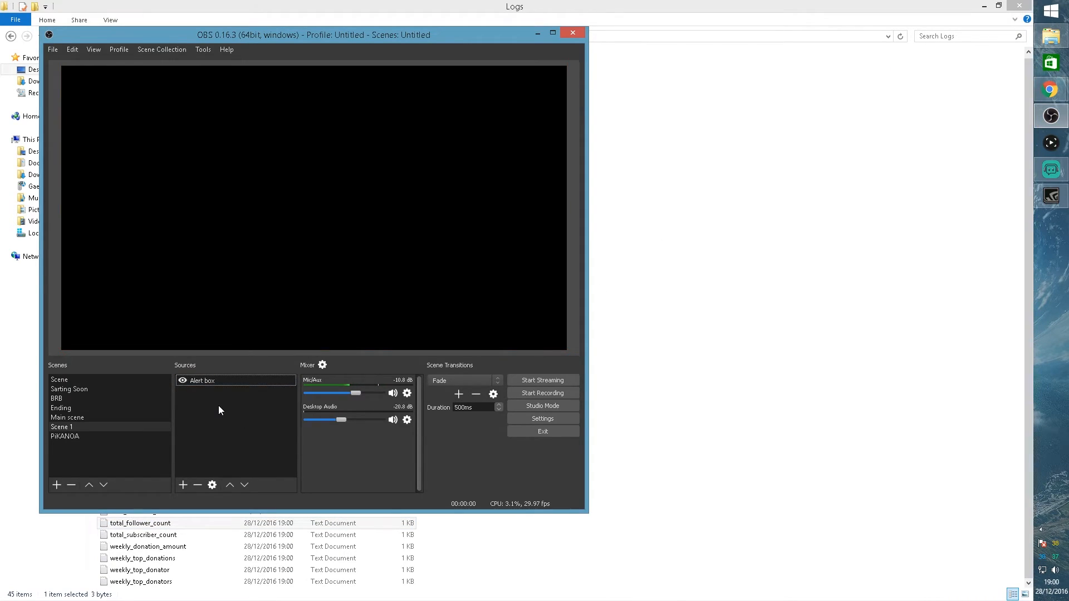
# Add a Text (GDI+) source named 'recent follower' to Scene 1.
pyautogui.click(183, 485)
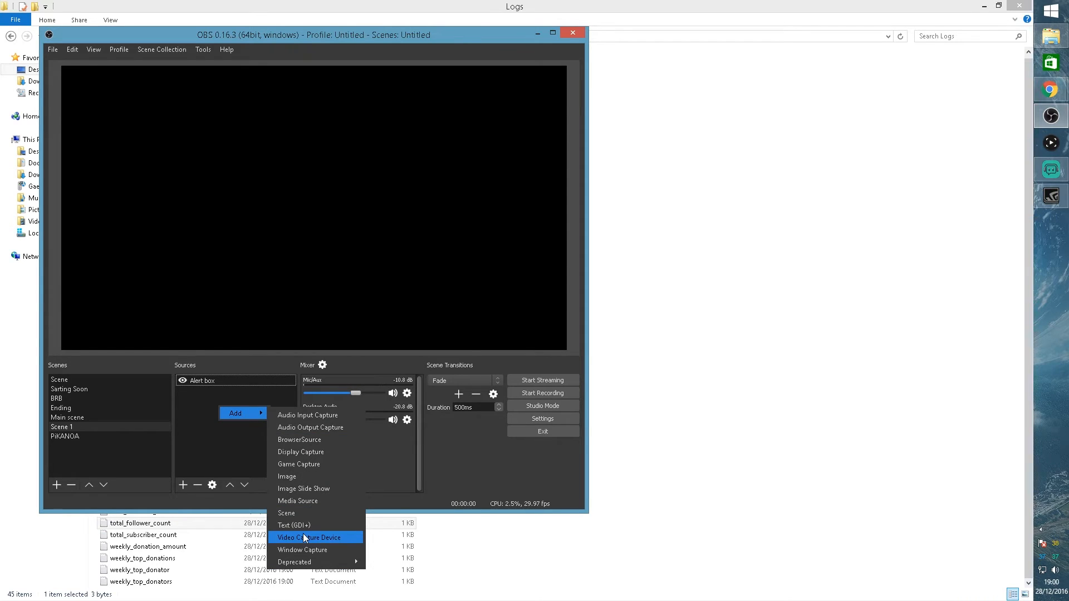
pyautogui.click(294, 526)
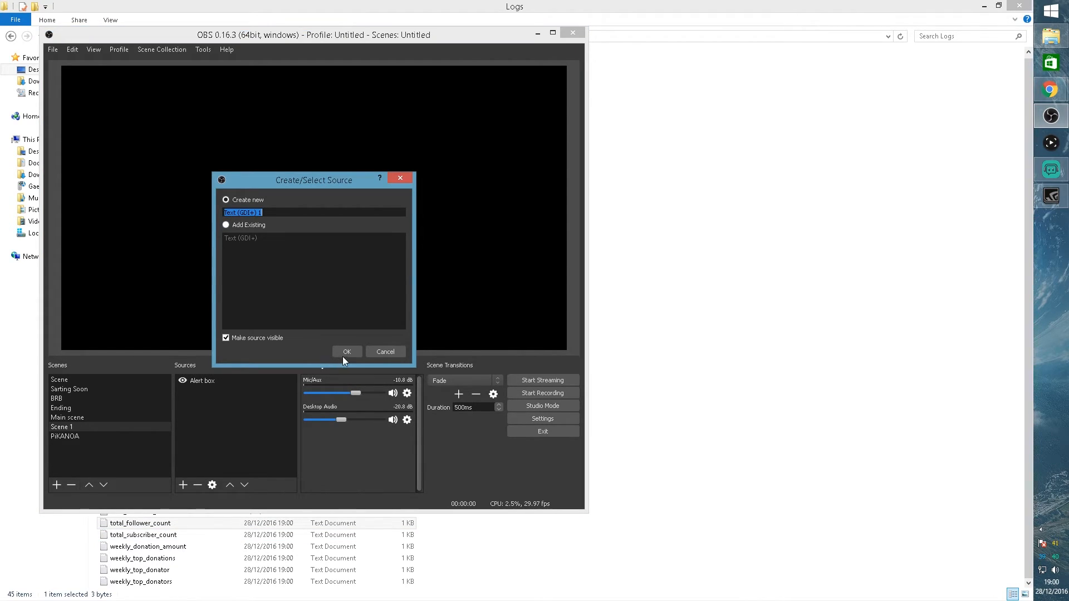
pyautogui.moveTo(92, 217)
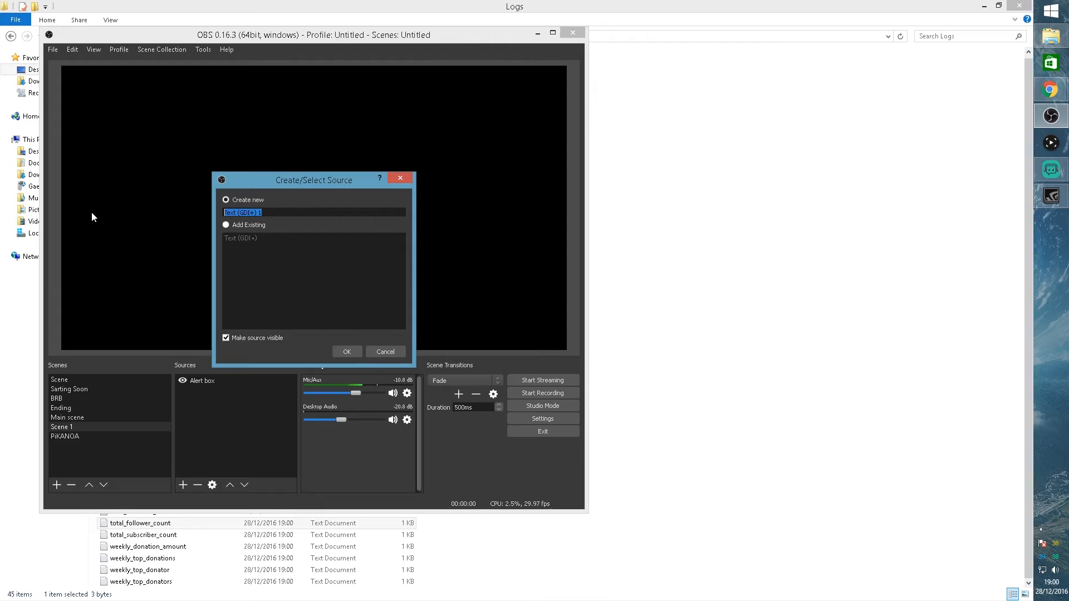
pyautogui.write('recent followe')
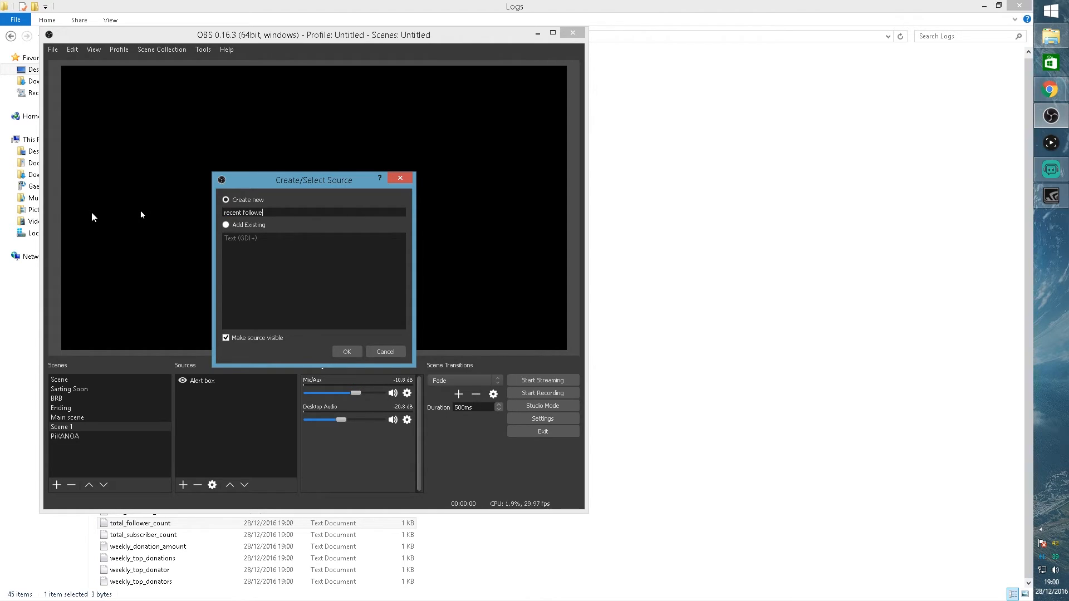
pyautogui.click(347, 352)
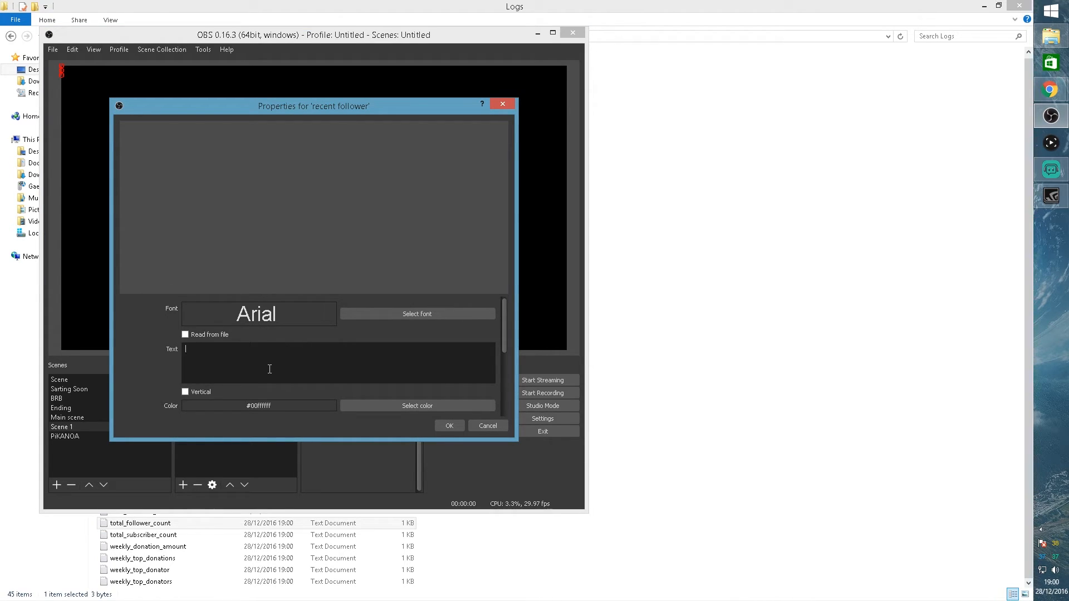
pyautogui.write('frthrt')
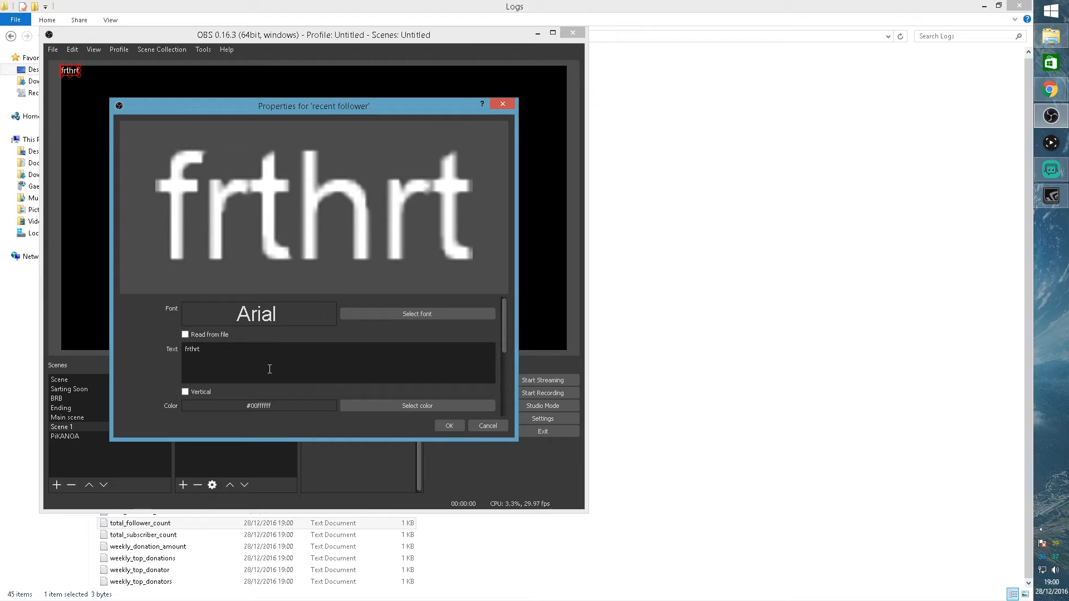
pyautogui.click(186, 334)
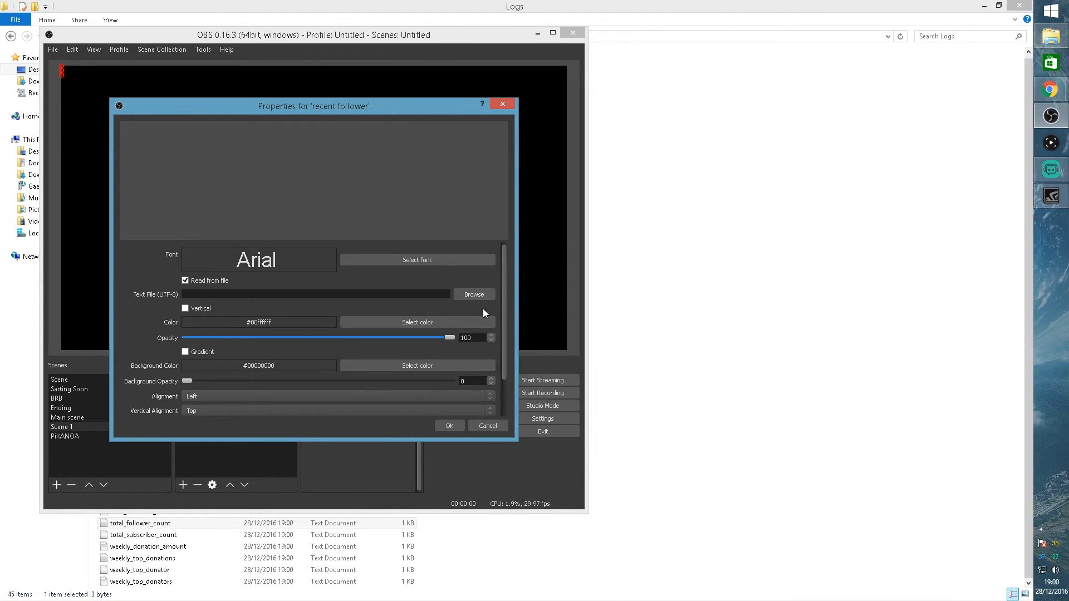
pyautogui.click(474, 294)
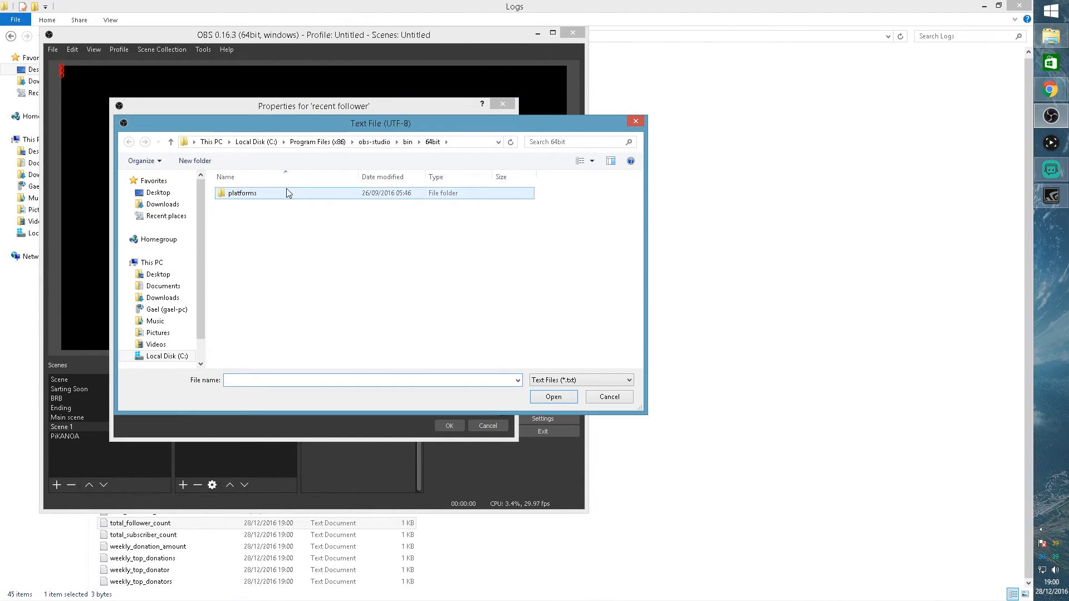
pyautogui.click(158, 192)
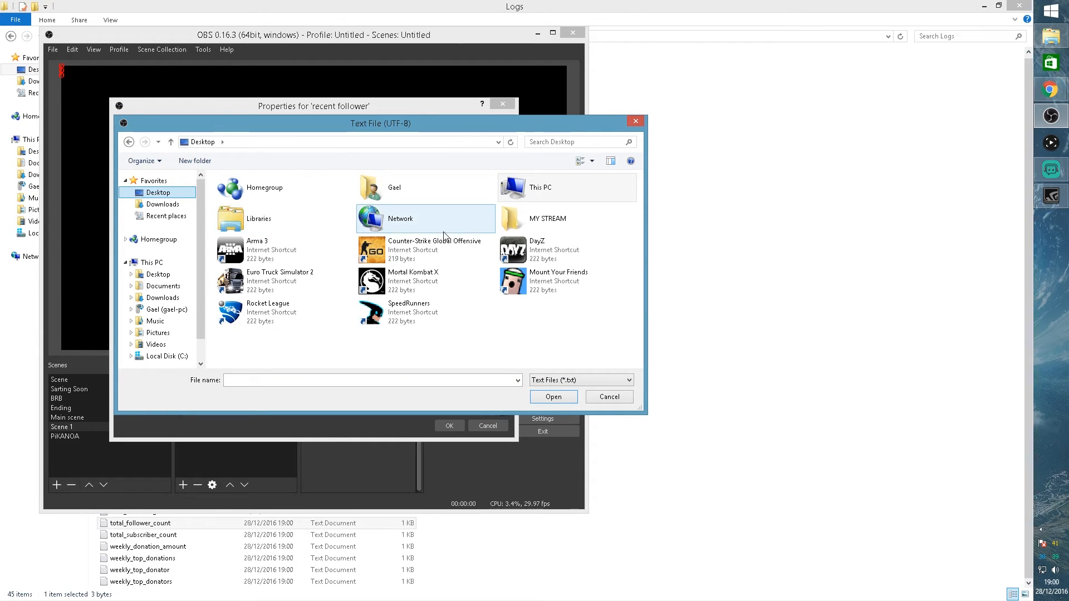
pyautogui.doubleClick(547, 218)
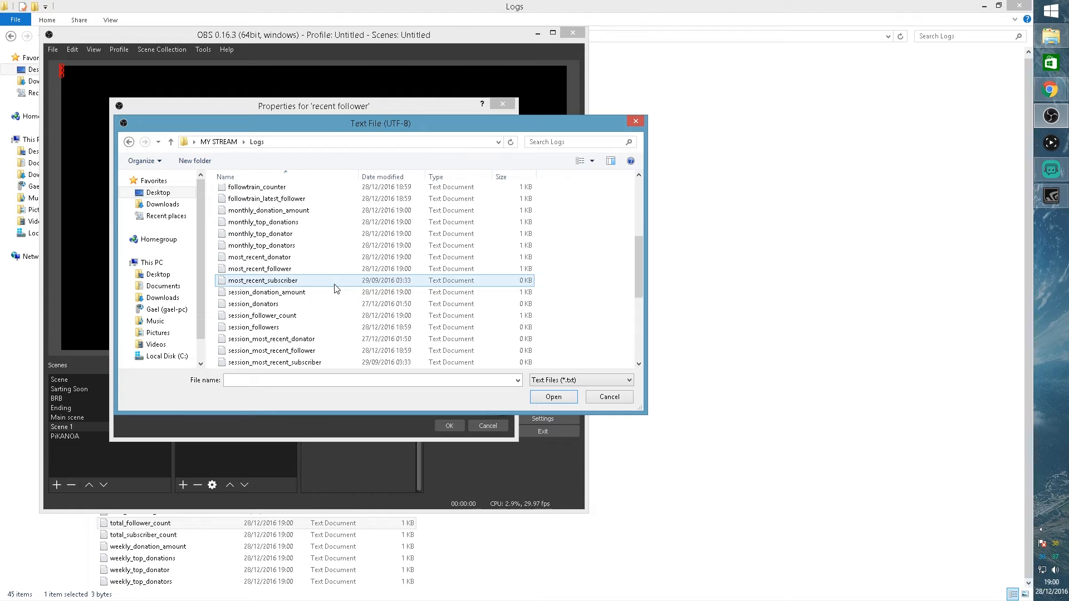
pyautogui.click(258, 269)
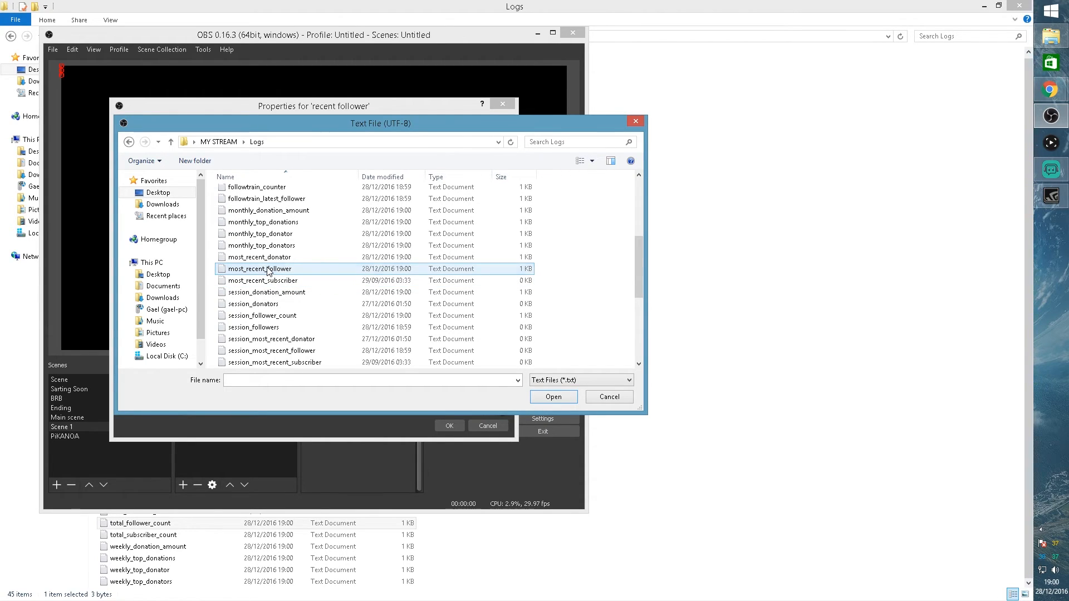
pyautogui.click(553, 397)
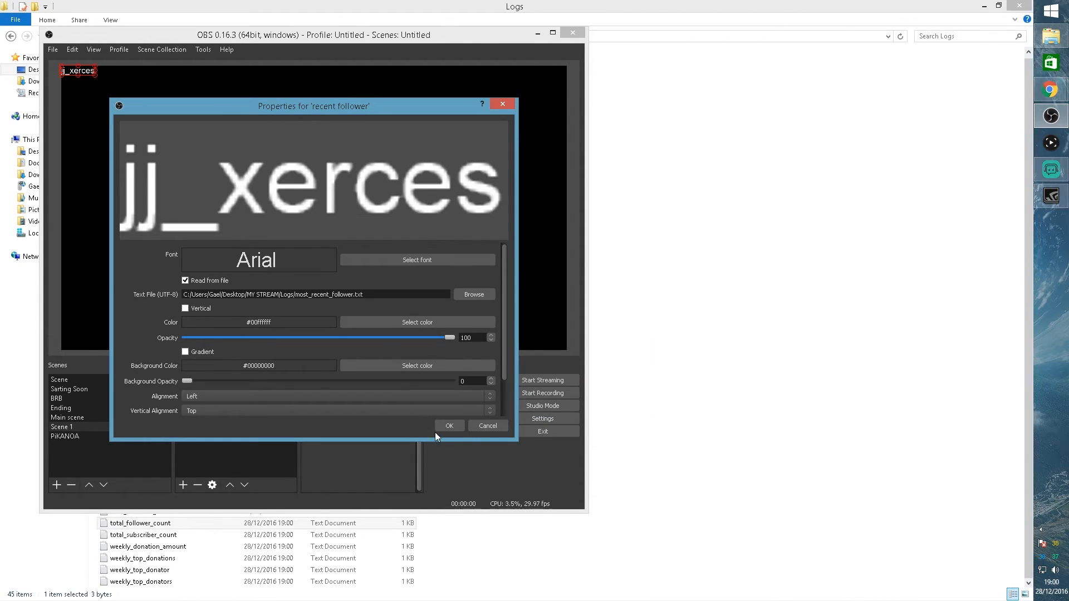
pyautogui.click(449, 425)
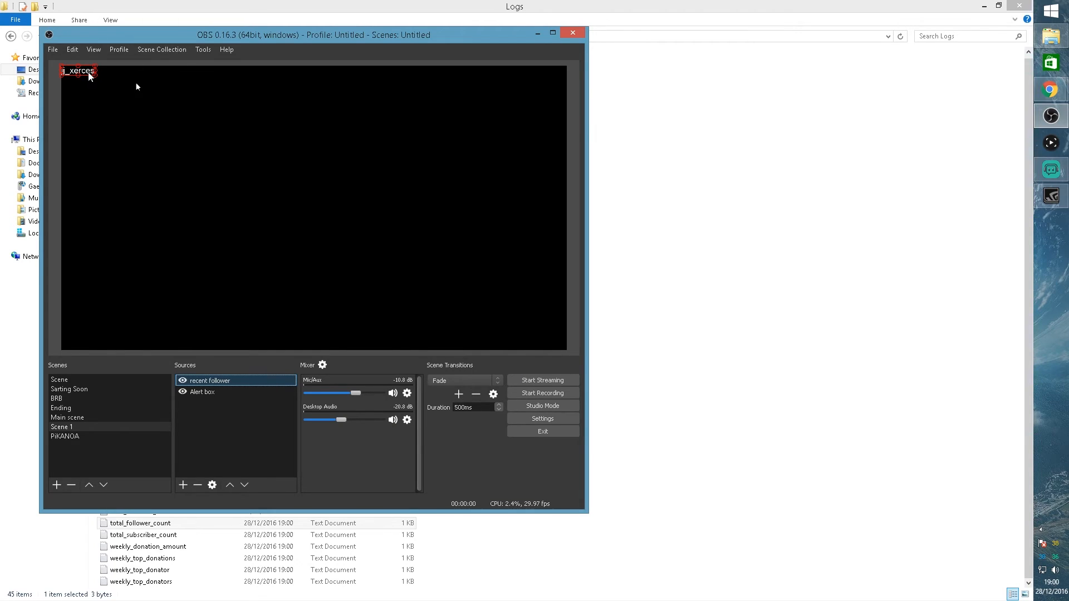
# Select the 'recent follower' text in the preview and enlarge it toward the bottom.
pyautogui.click(210, 381)
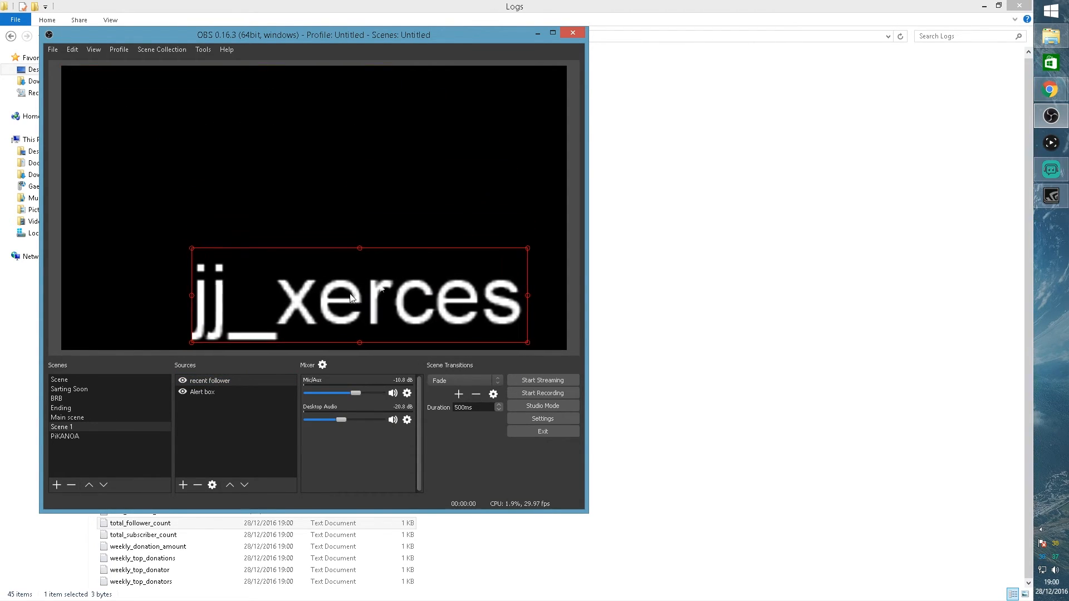
pyautogui.click(1050, 169)
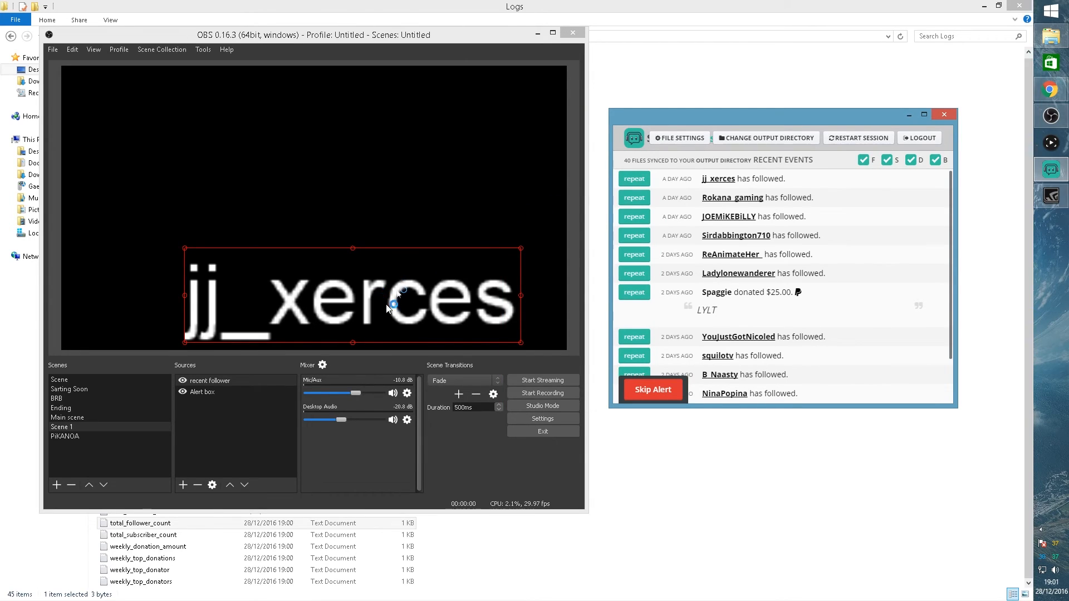
pyautogui.moveTo(418, 301)
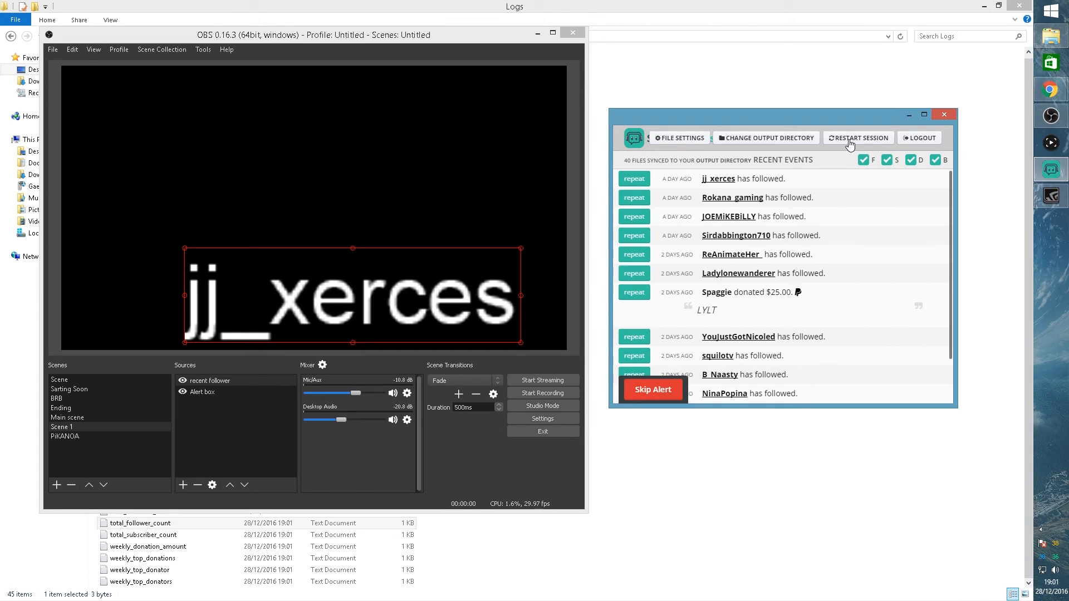
pyautogui.moveTo(905, 149)
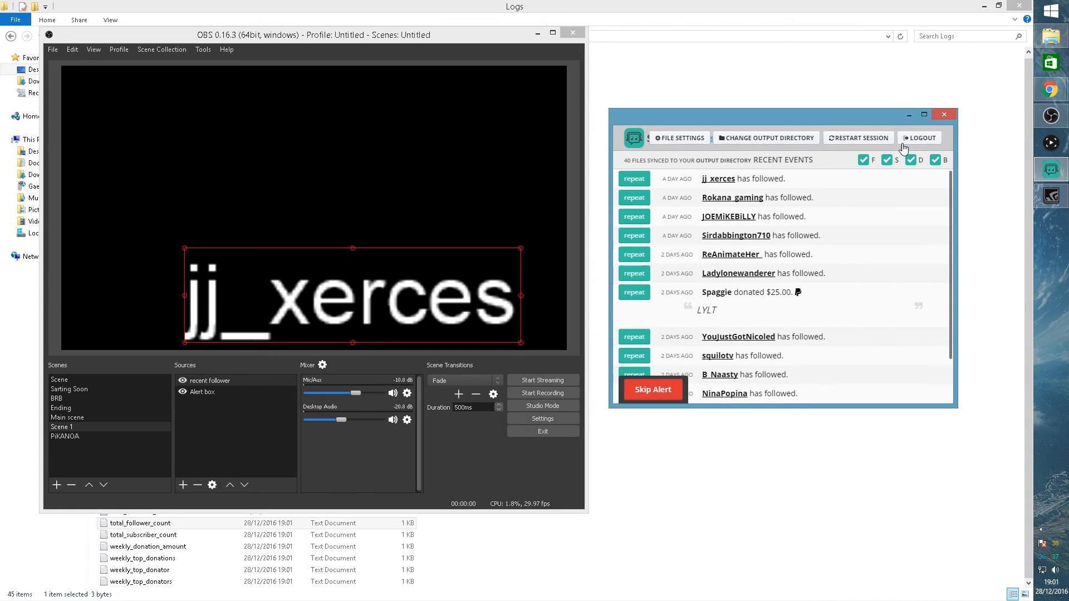
pyautogui.moveTo(819, 263)
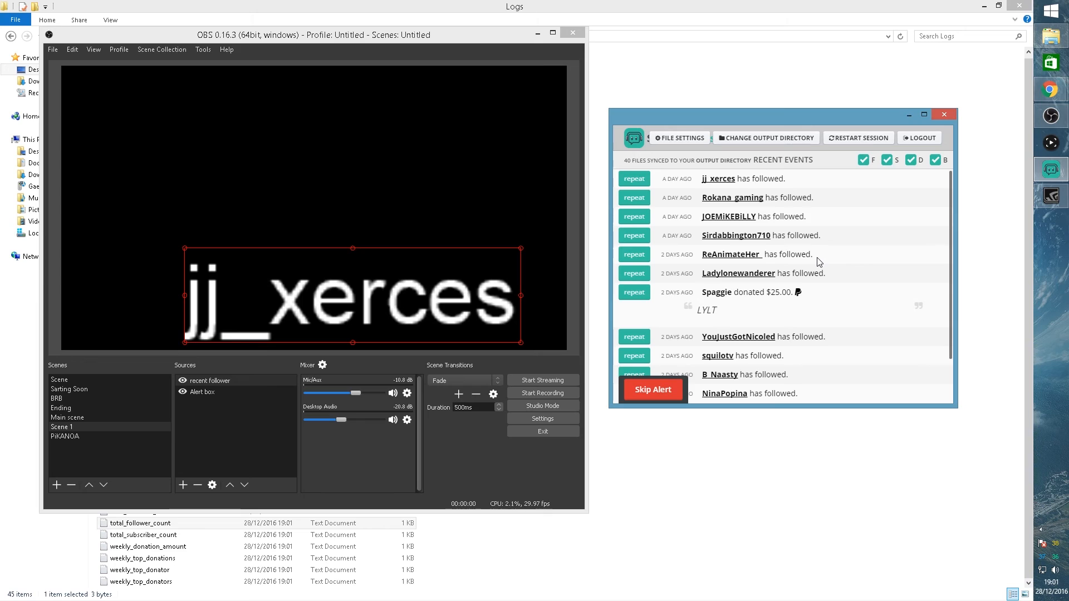